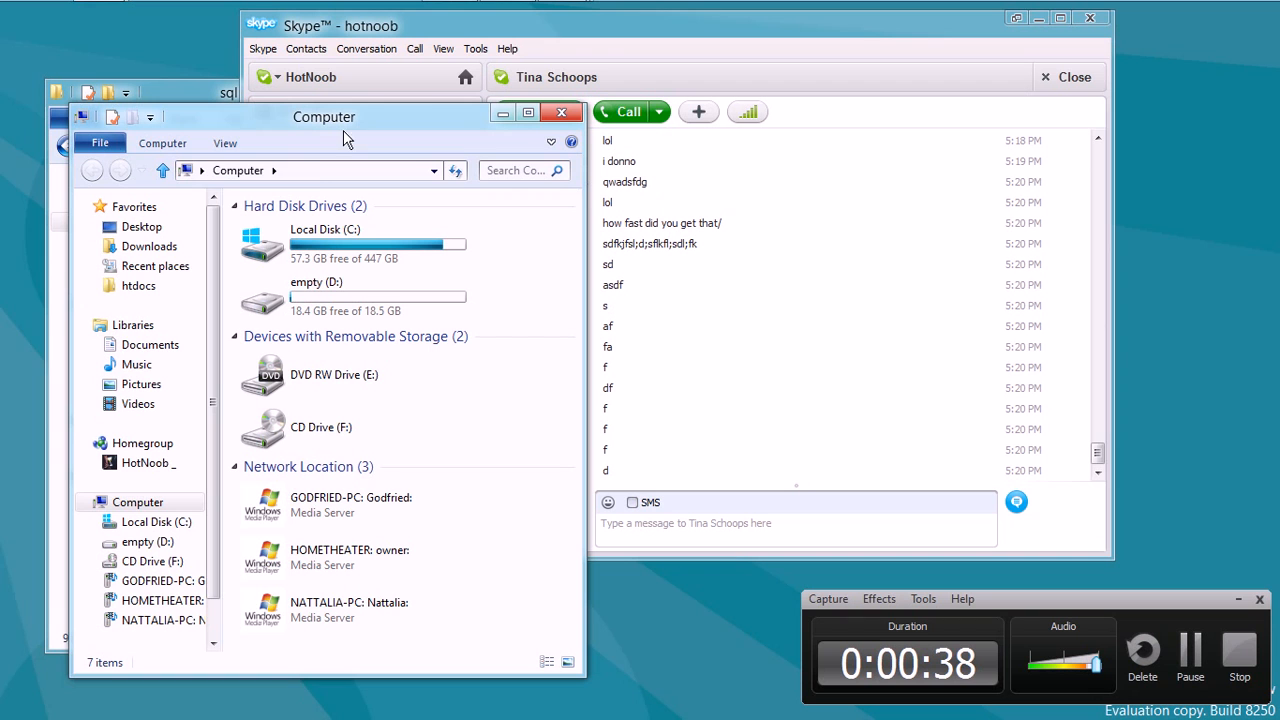
Browse into AppData > Roaming > Skype and enter the hotnoob profile folder.
text(%)
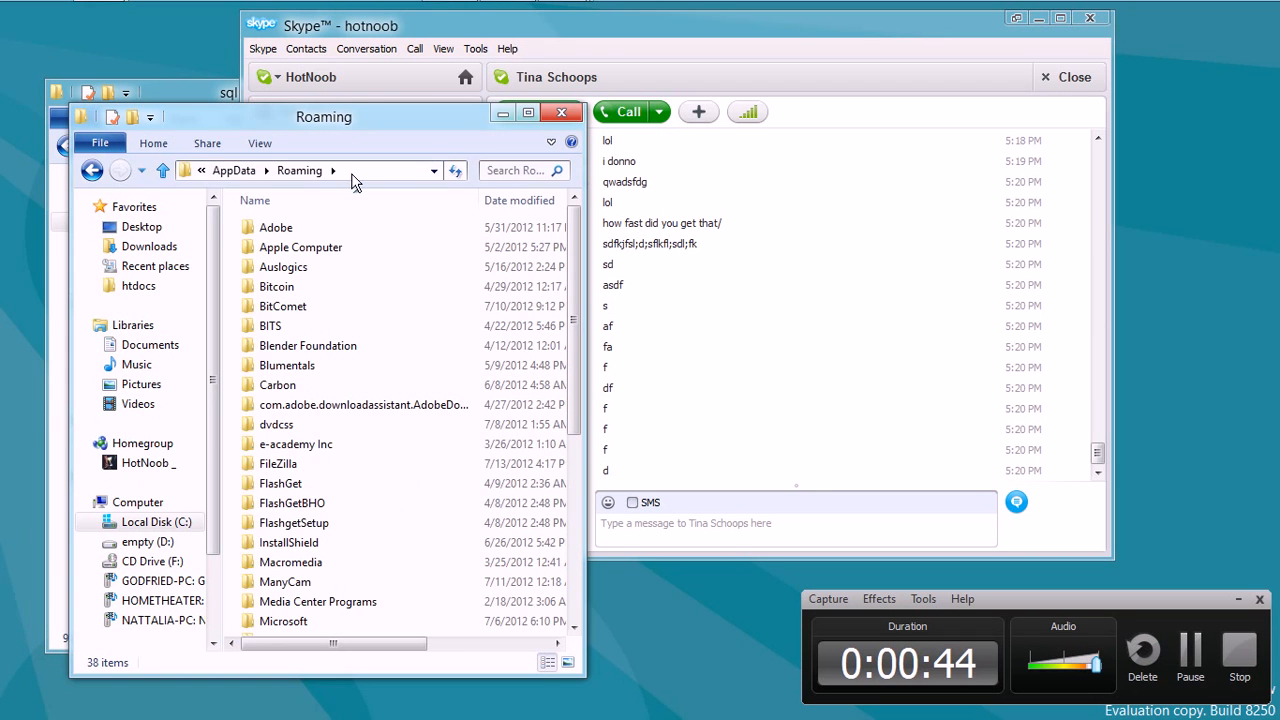
click(280, 482)
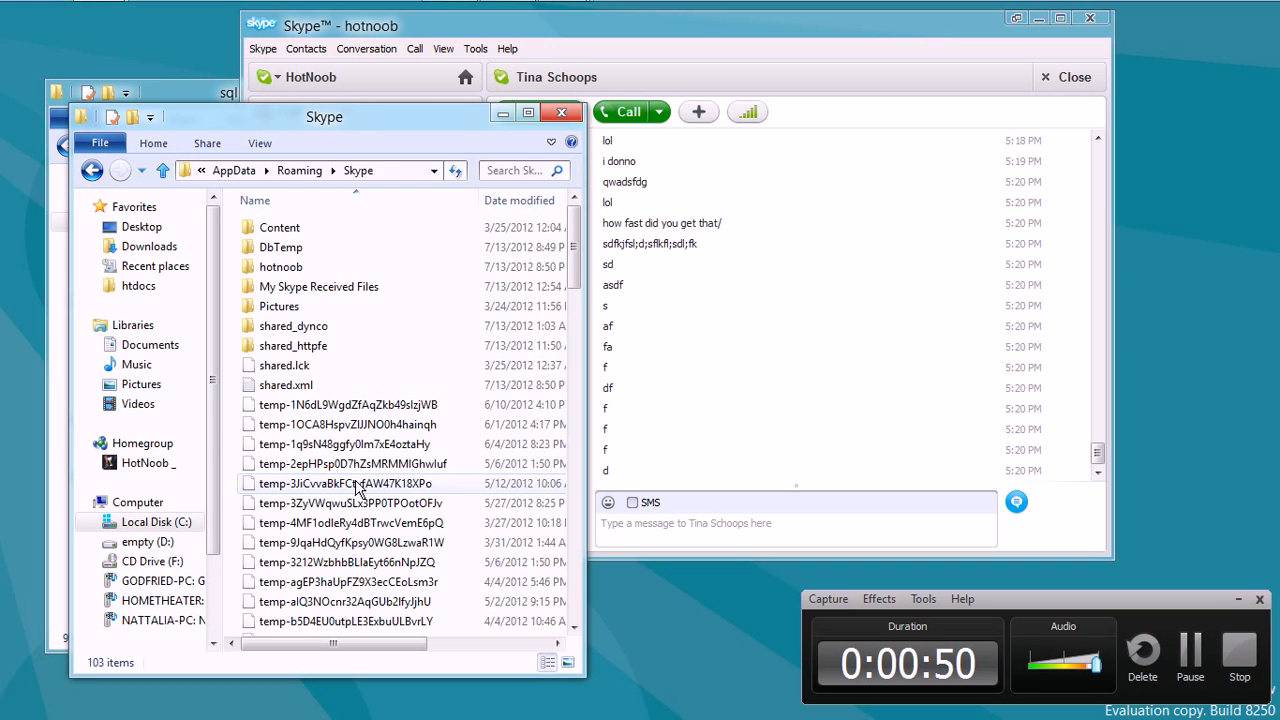
click(280, 266)
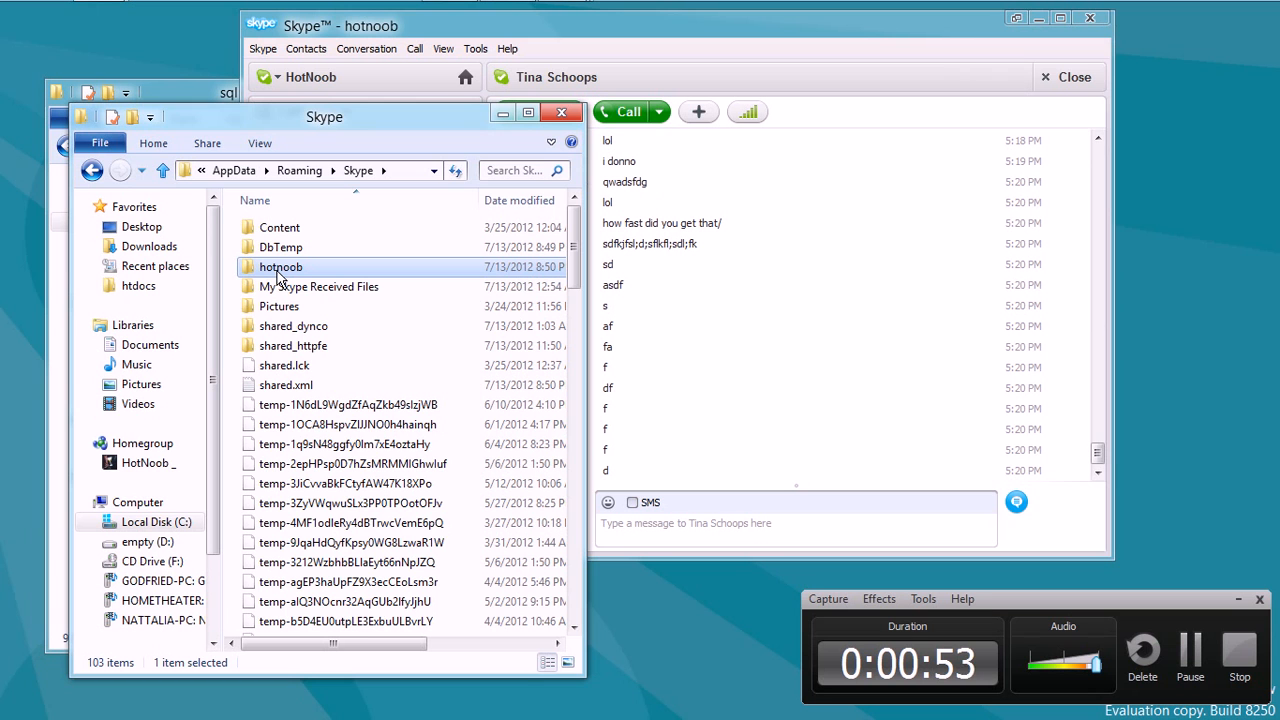
double_click(280, 266)
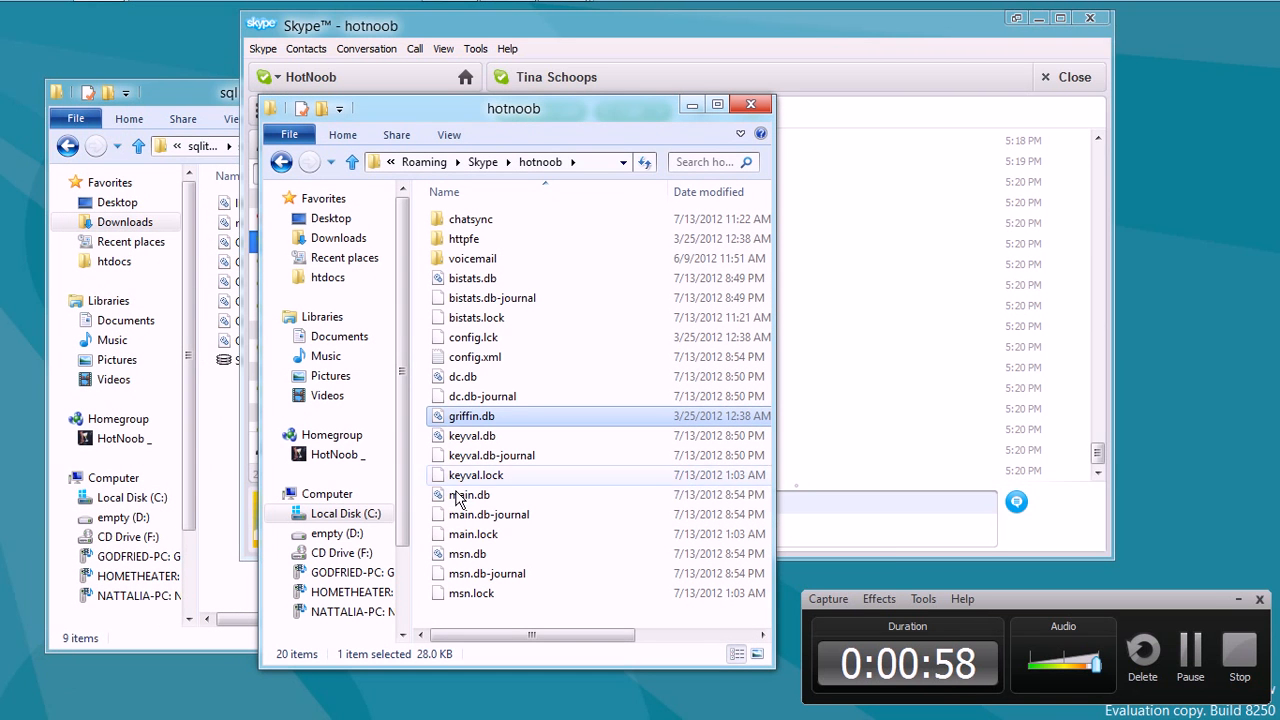
Select main.db in the hotnoob folder to check its 16 MB database details.
click(468, 494)
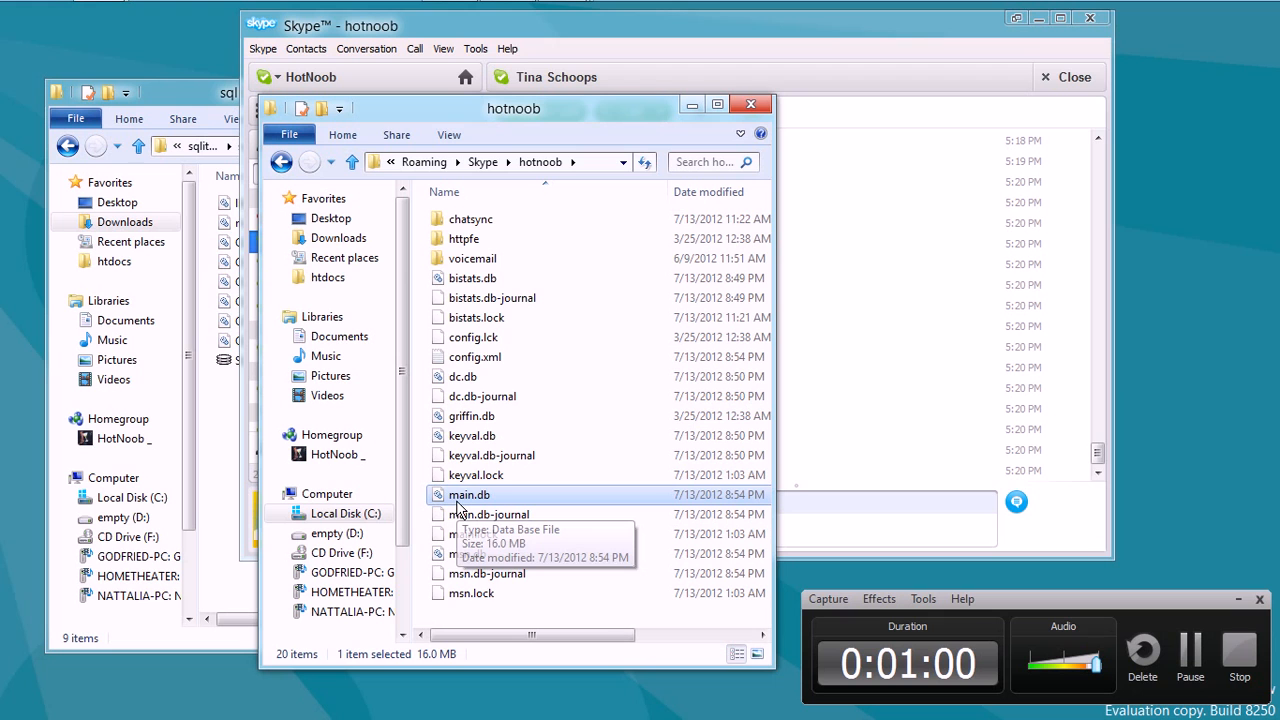
mouse_move(504, 504)
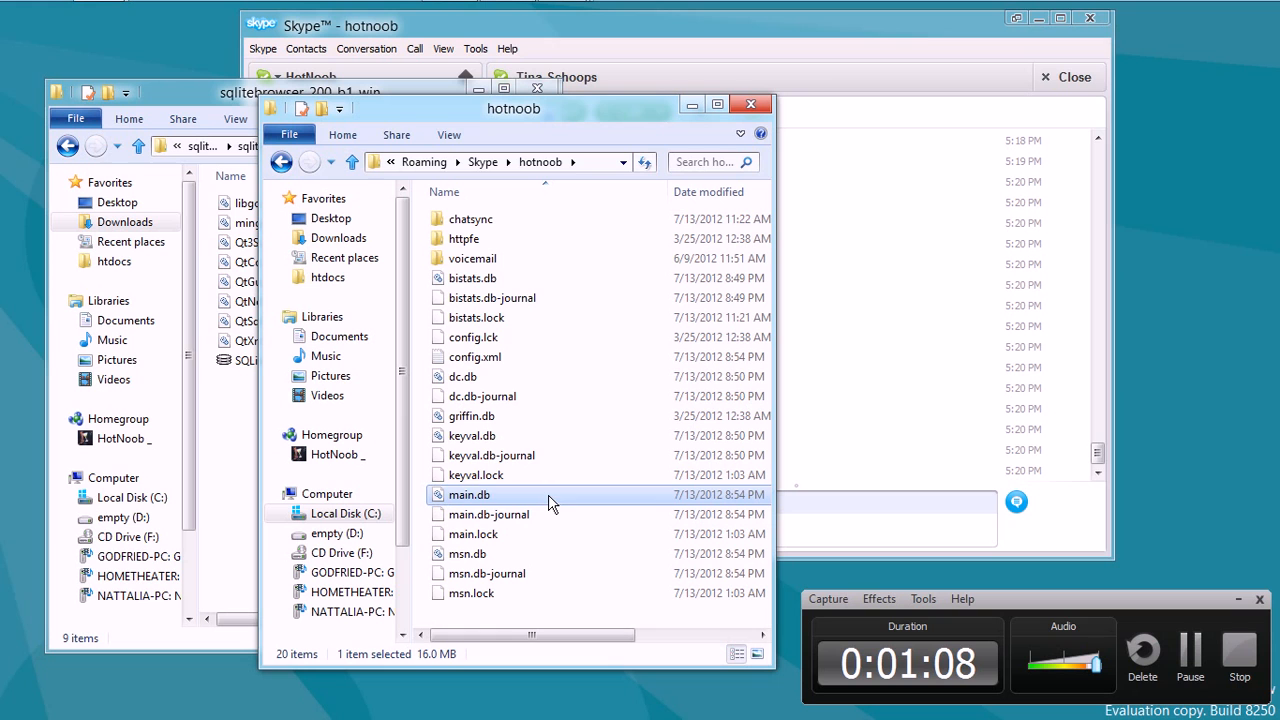
mouse_move(482, 504)
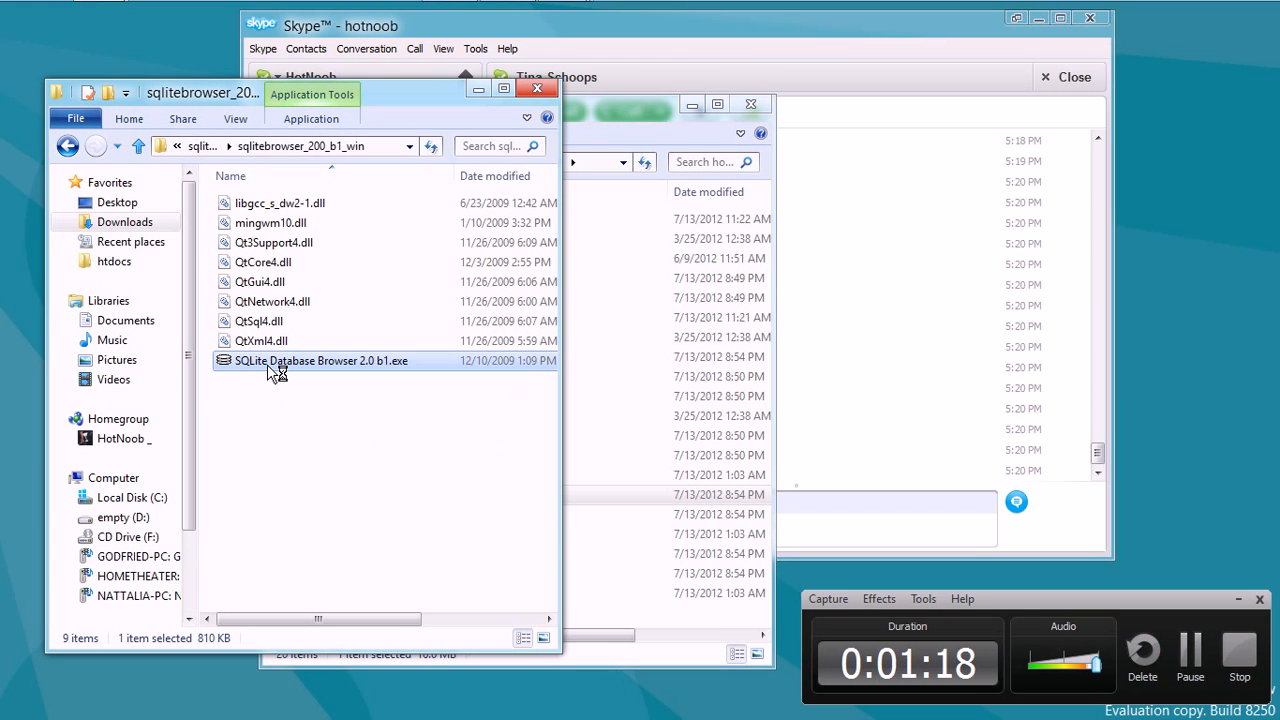
Launch SQLite Database Browser and load hotnoob's main.db, listing Contacts, Chats and Messages tables.
double_click(320, 360)
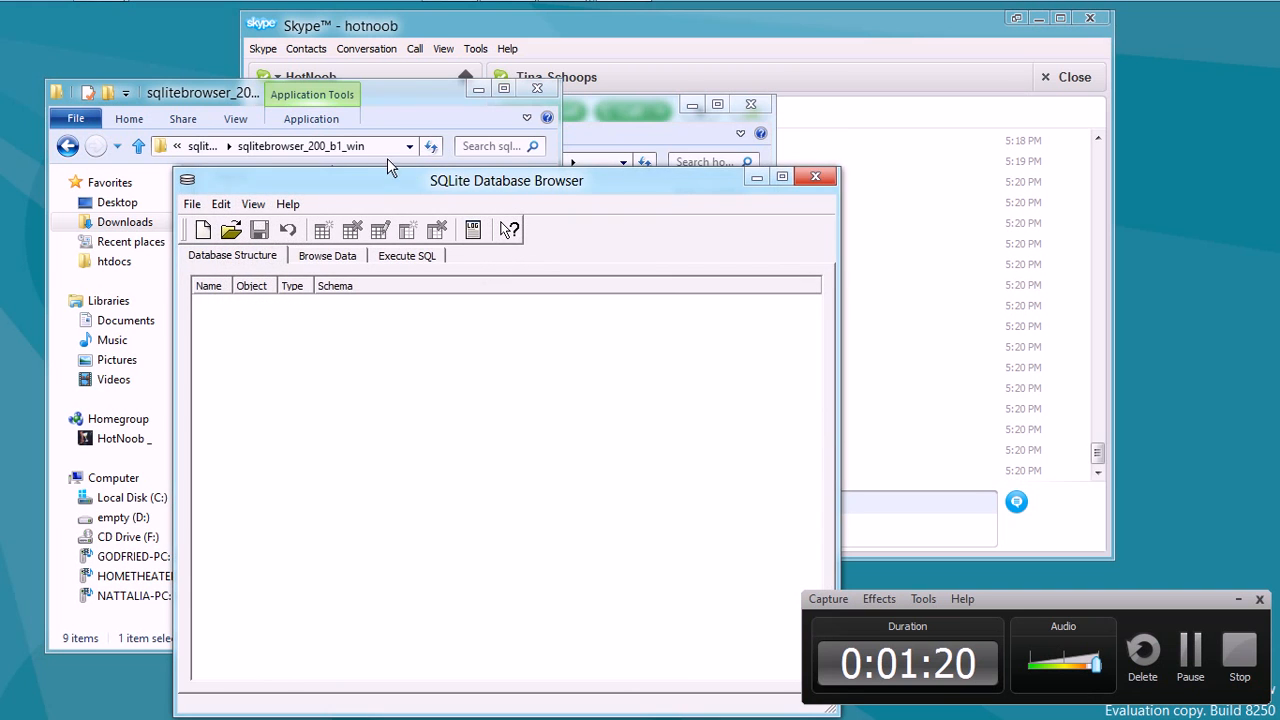
drag(506, 180, 500, 122)
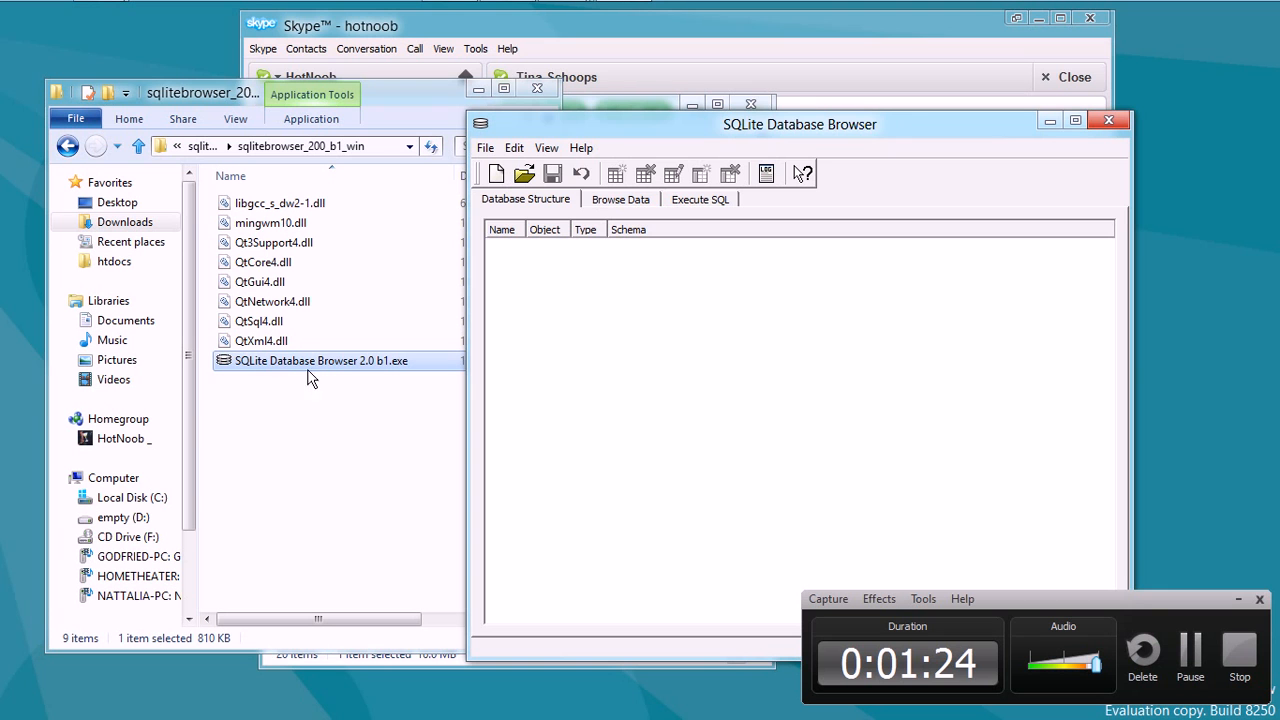
drag(800, 124, 544, 120)
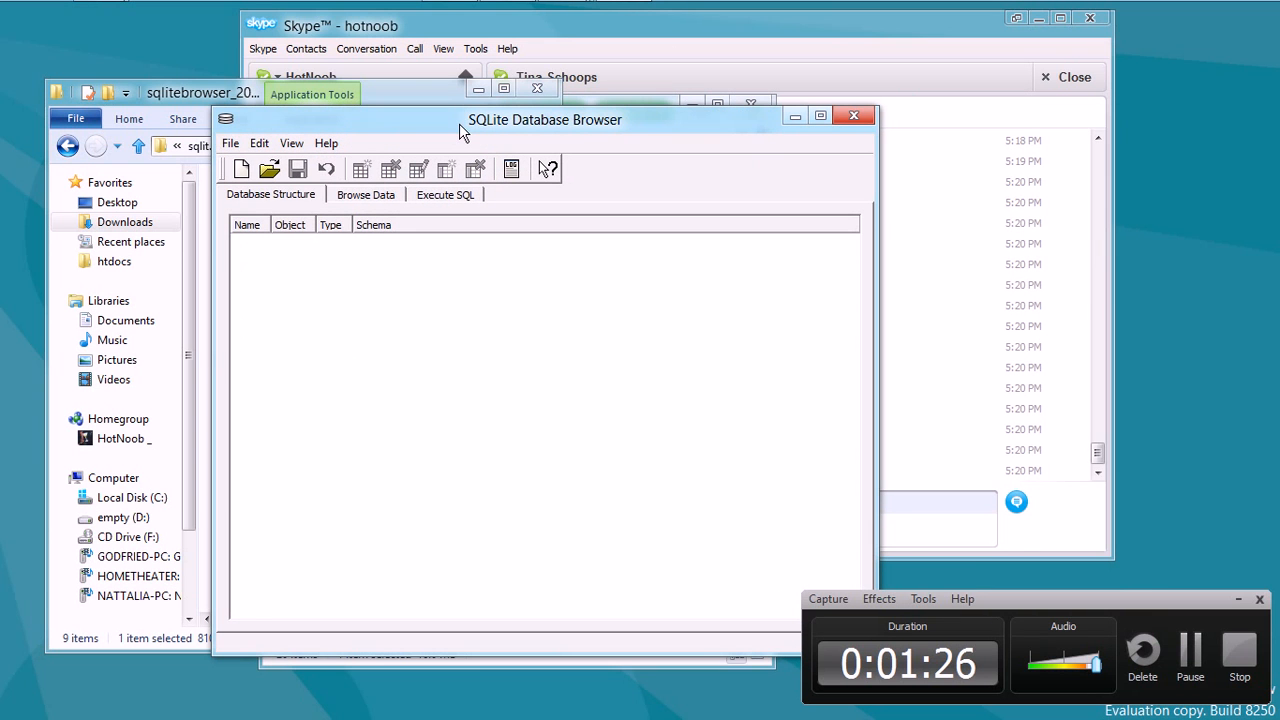
click(268, 168)
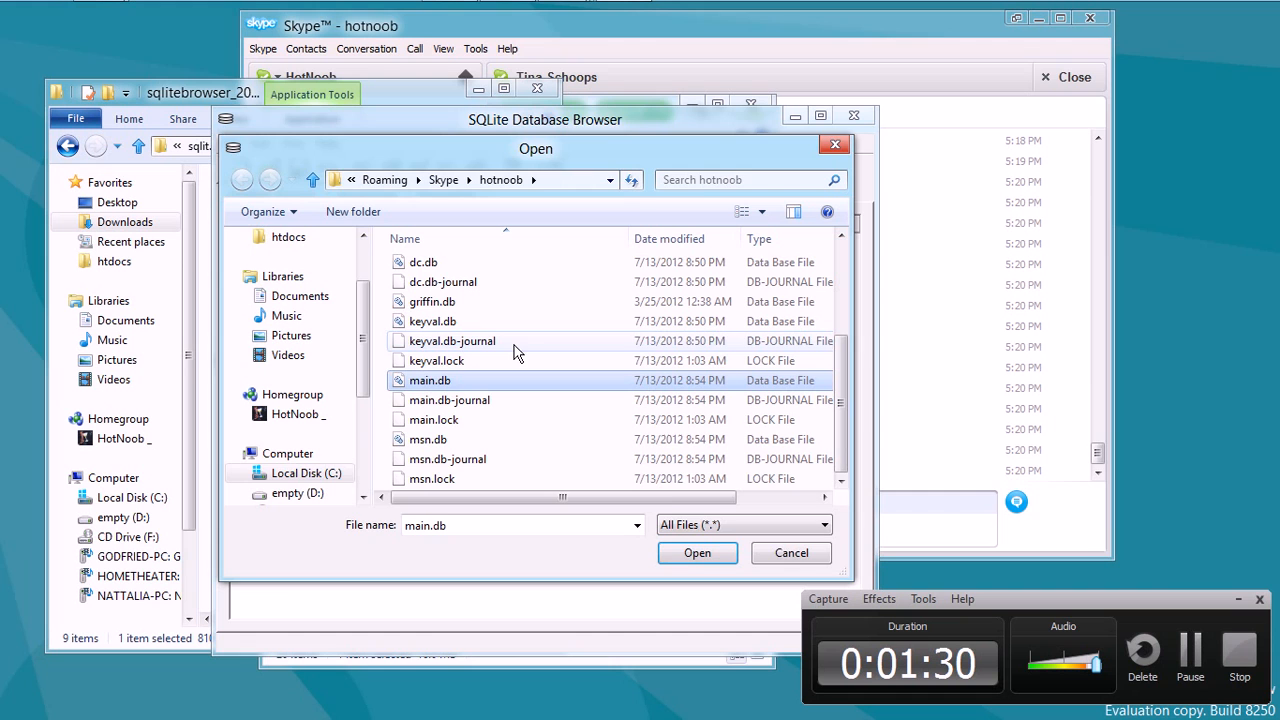
click(696, 552)
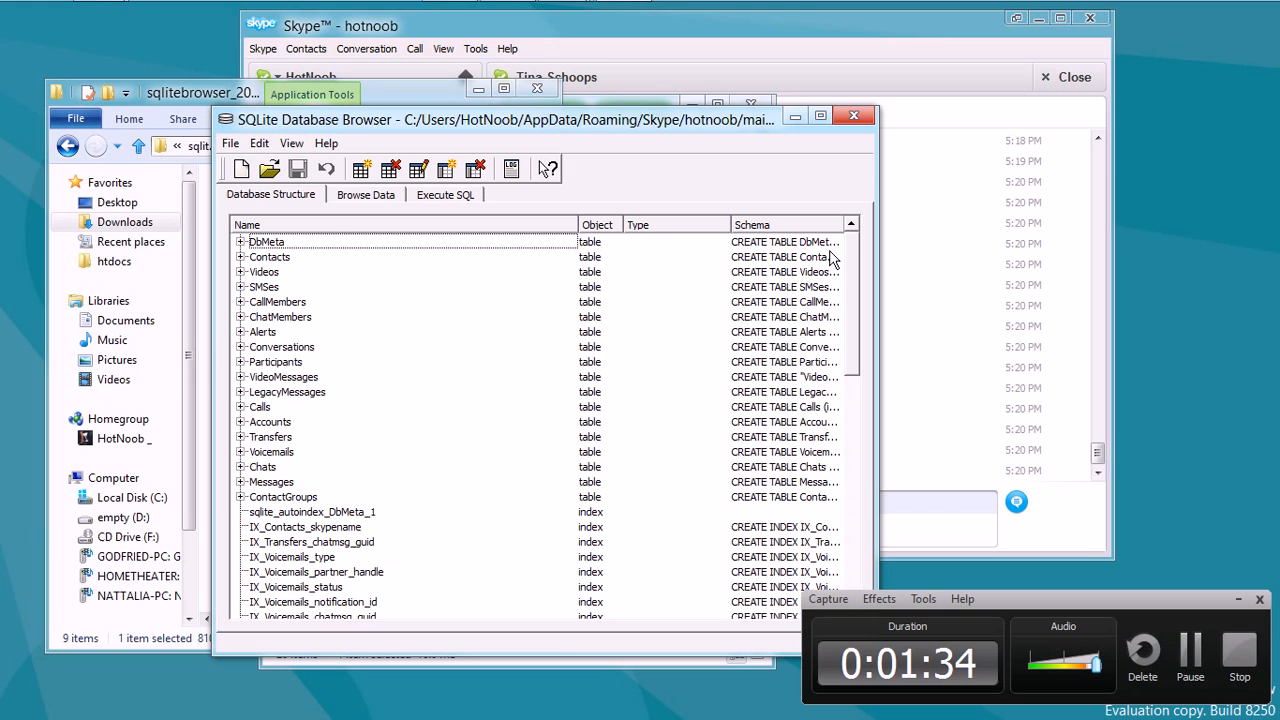
mouse_move(224, 268)
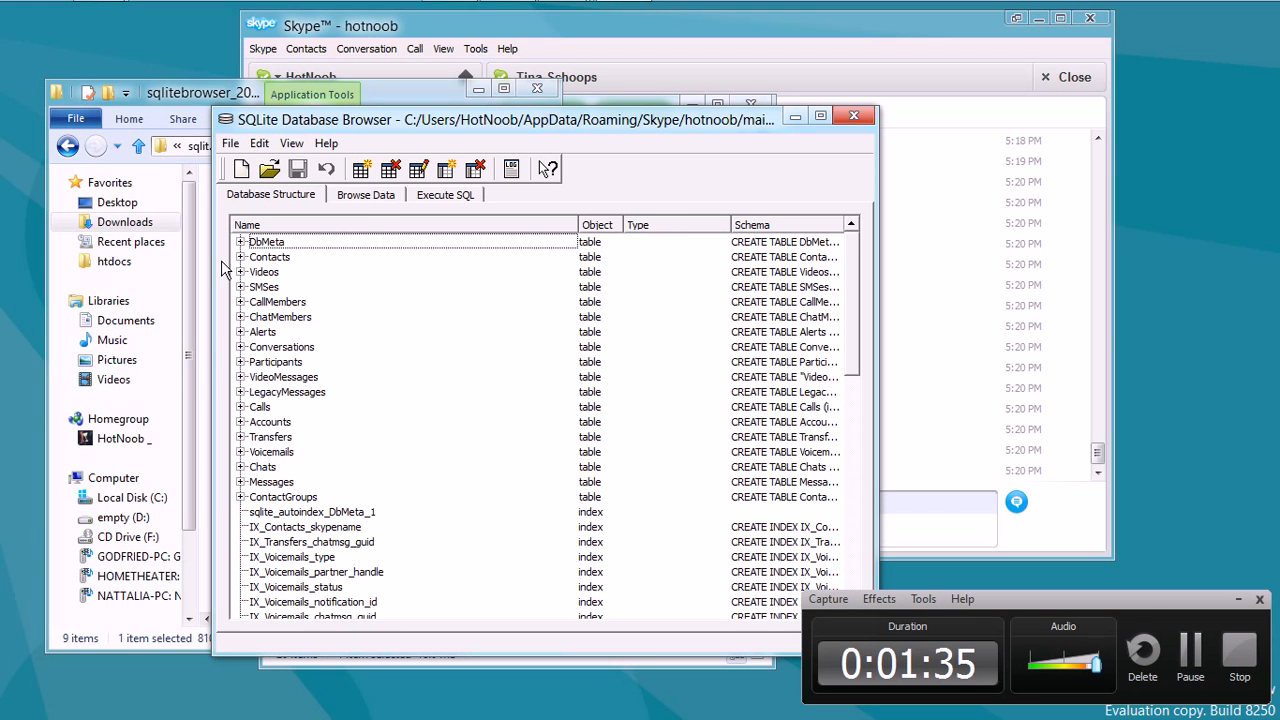
Show the Messages table's 41454 records in the Browse Data view.
click(366, 194)
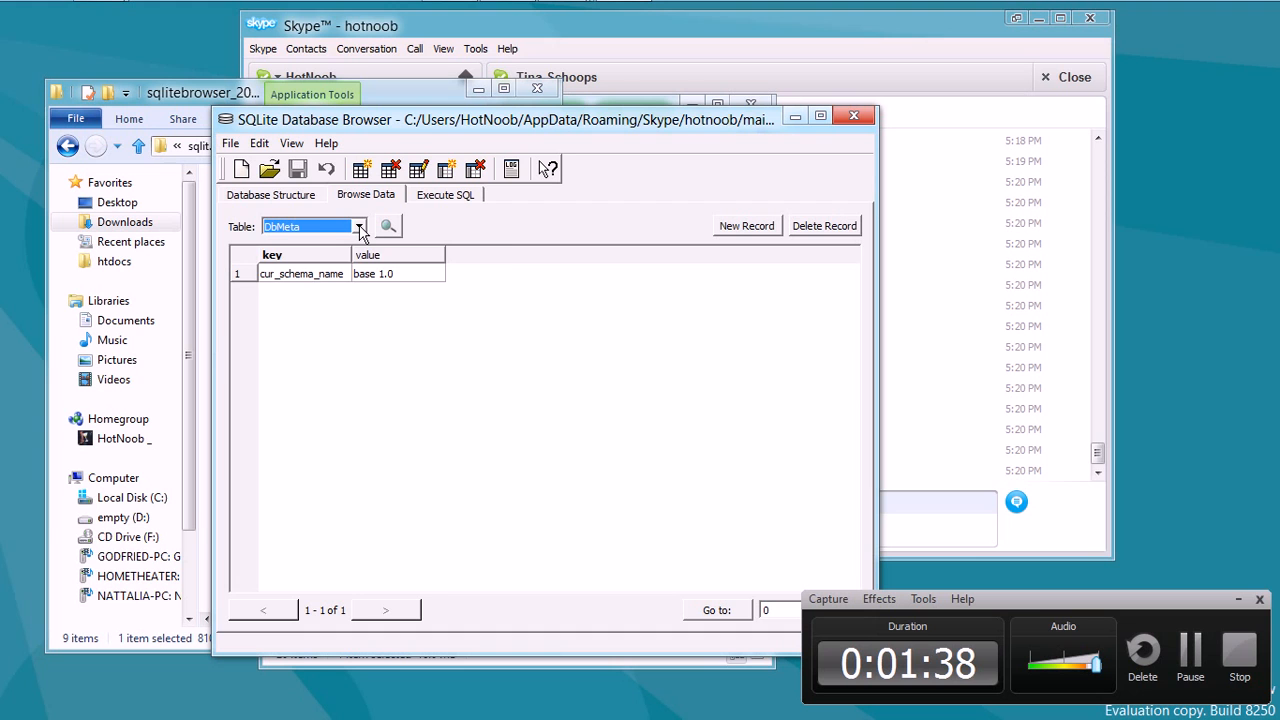
click(358, 226)
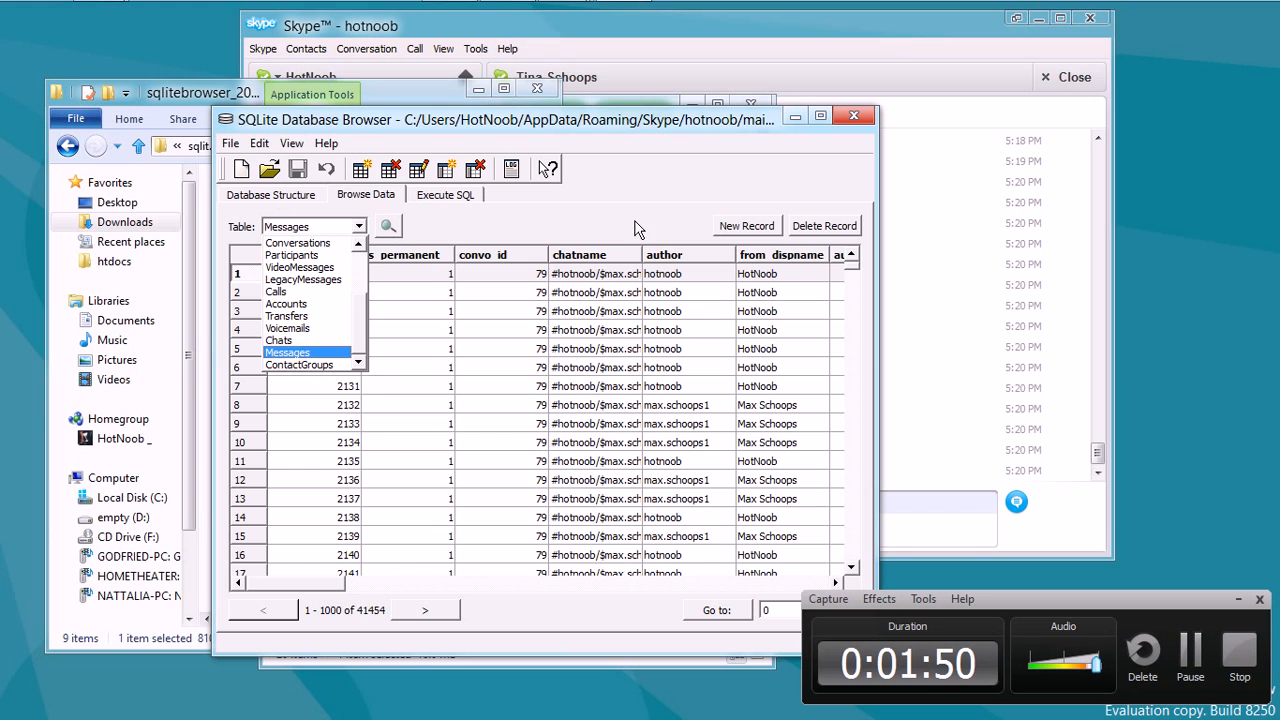
click(288, 352)
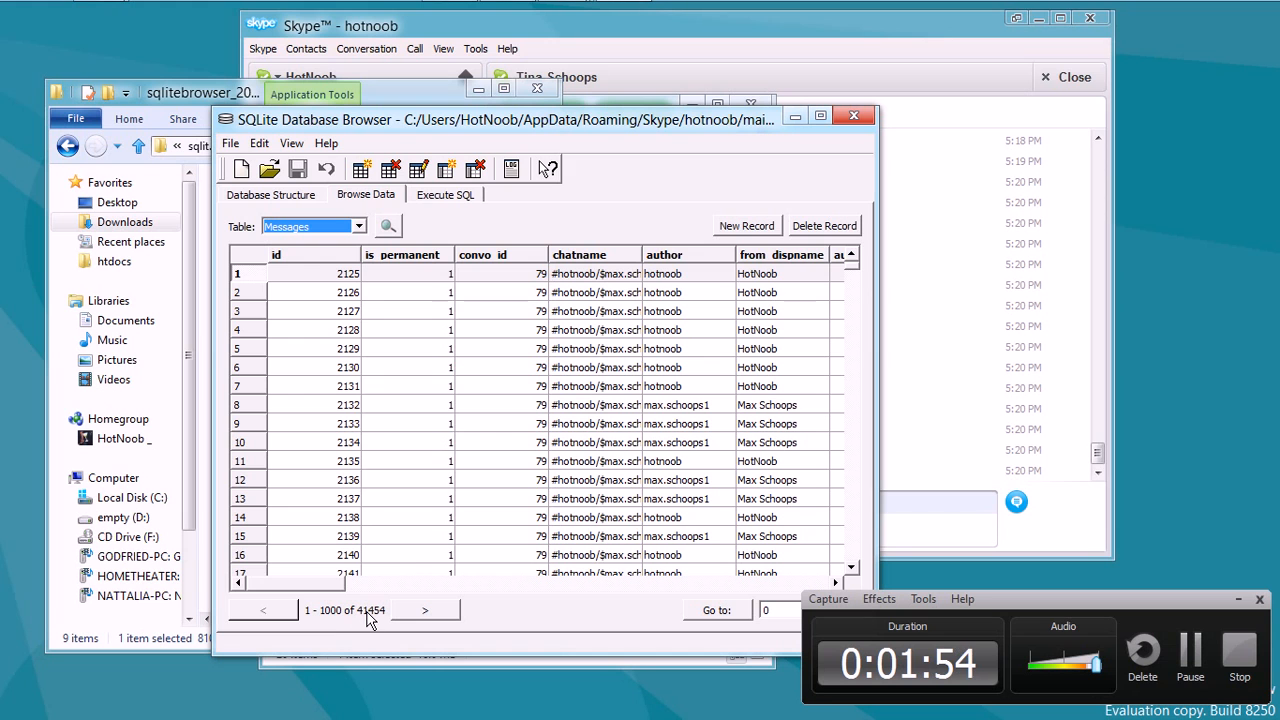
mouse_move(336, 452)
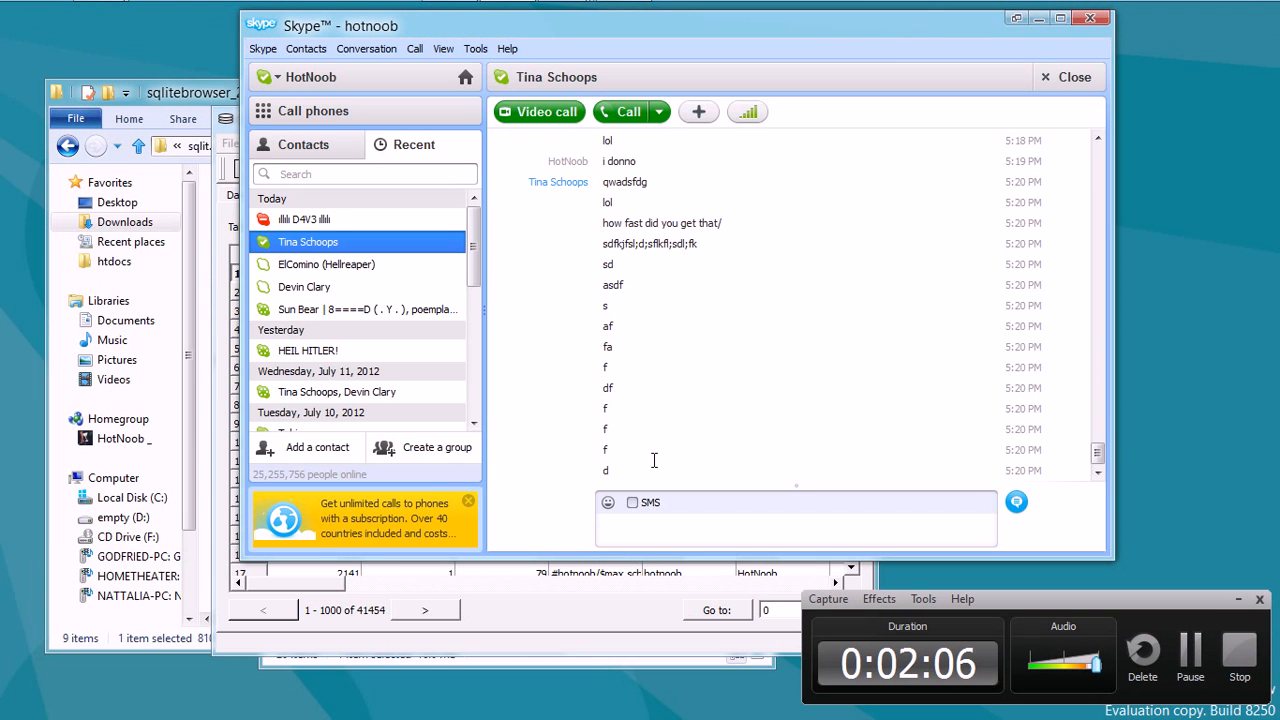
mouse_move(568, 188)
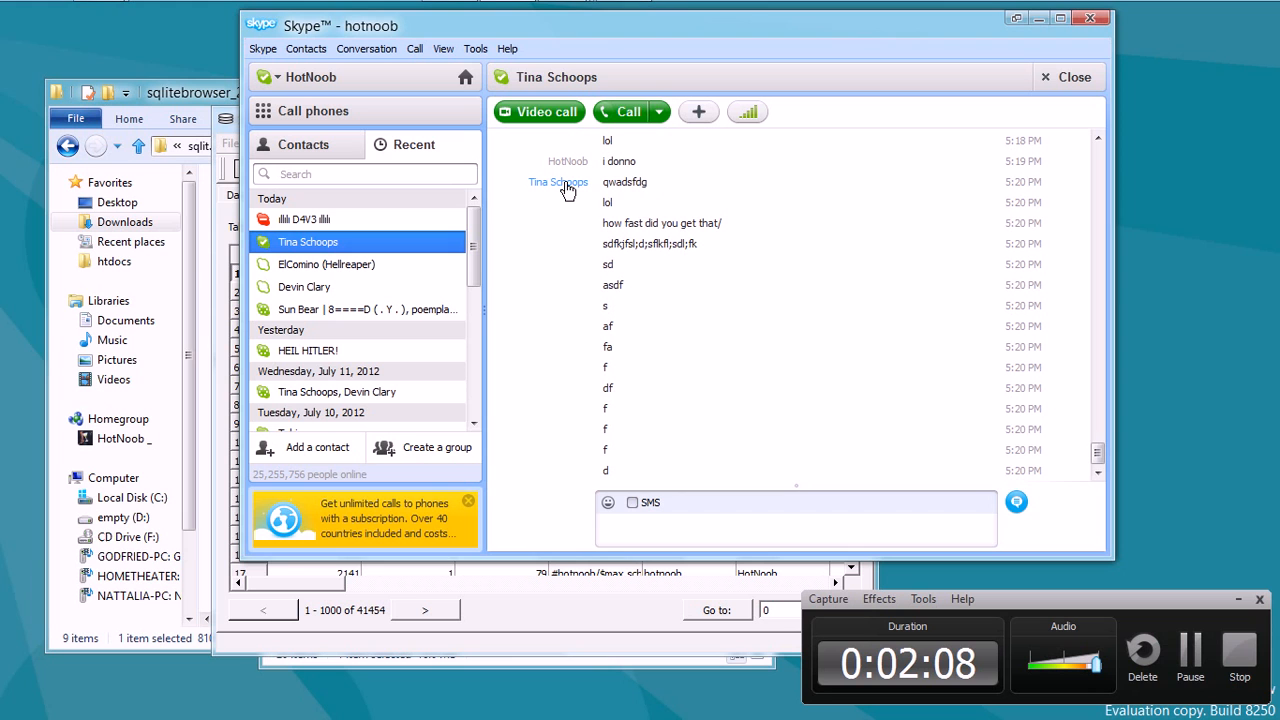
click(700, 520)
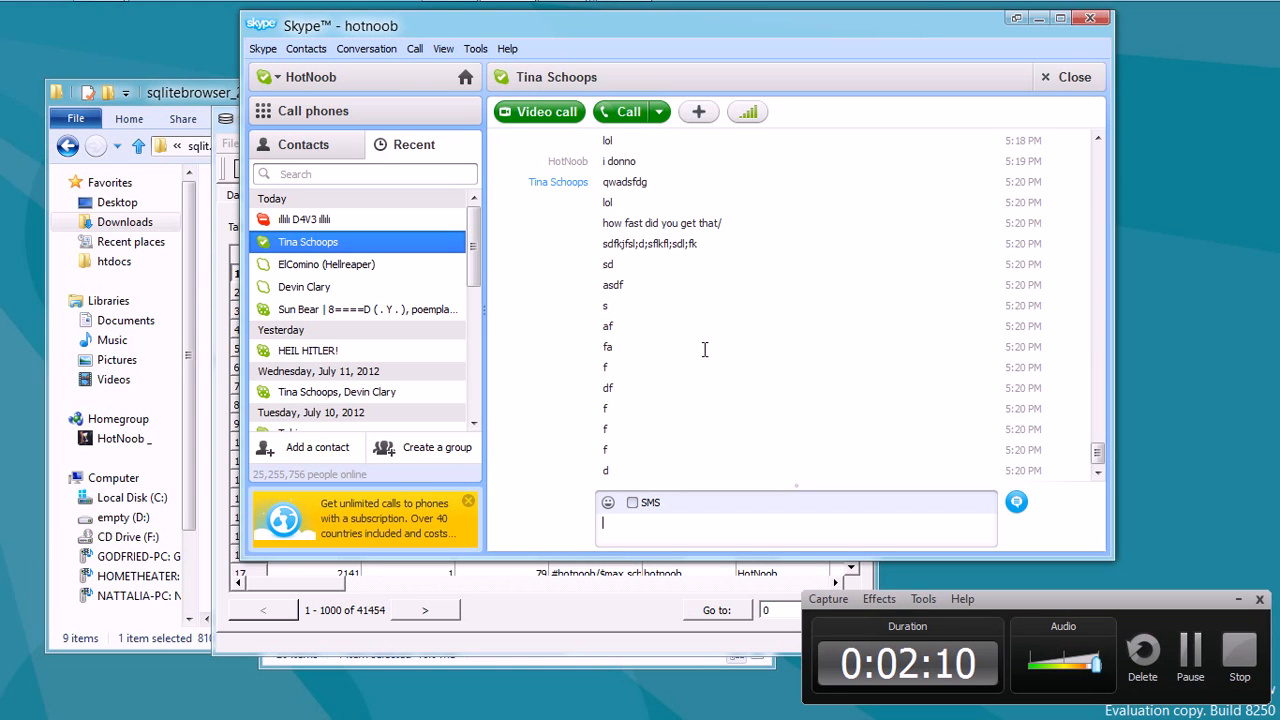
mouse_move(570, 162)
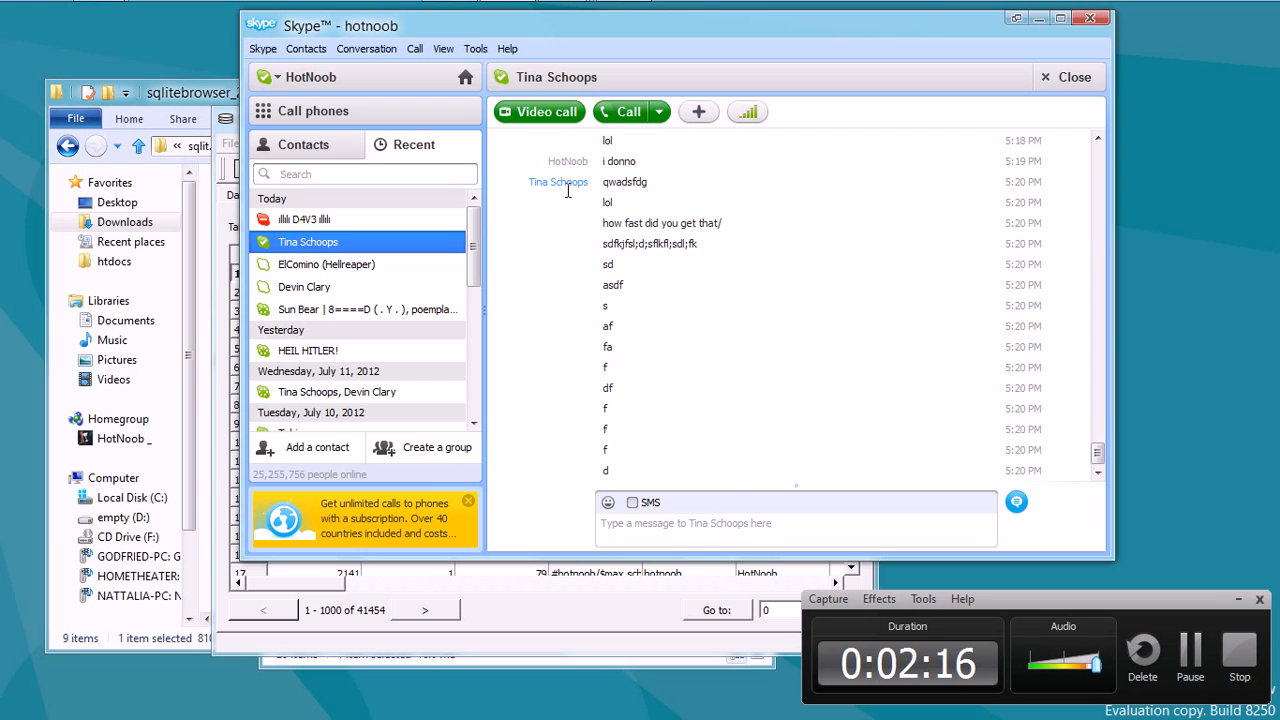
right_click(558, 182)
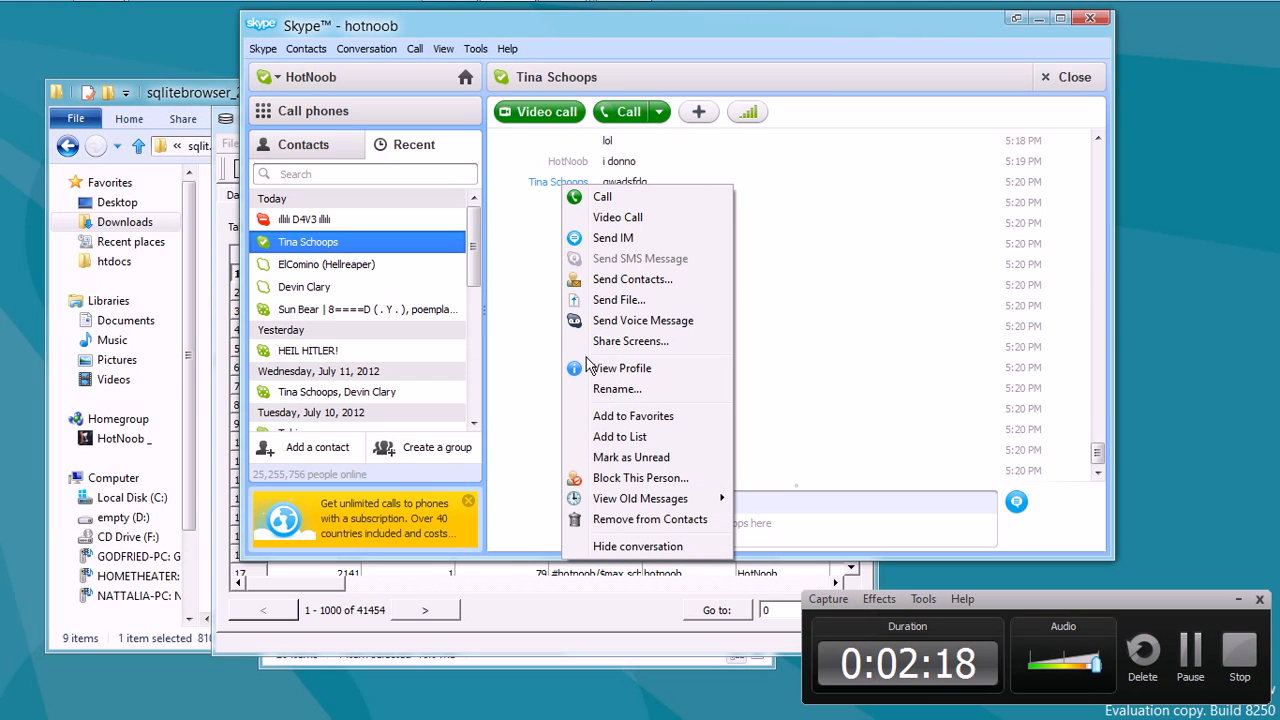
click(620, 368)
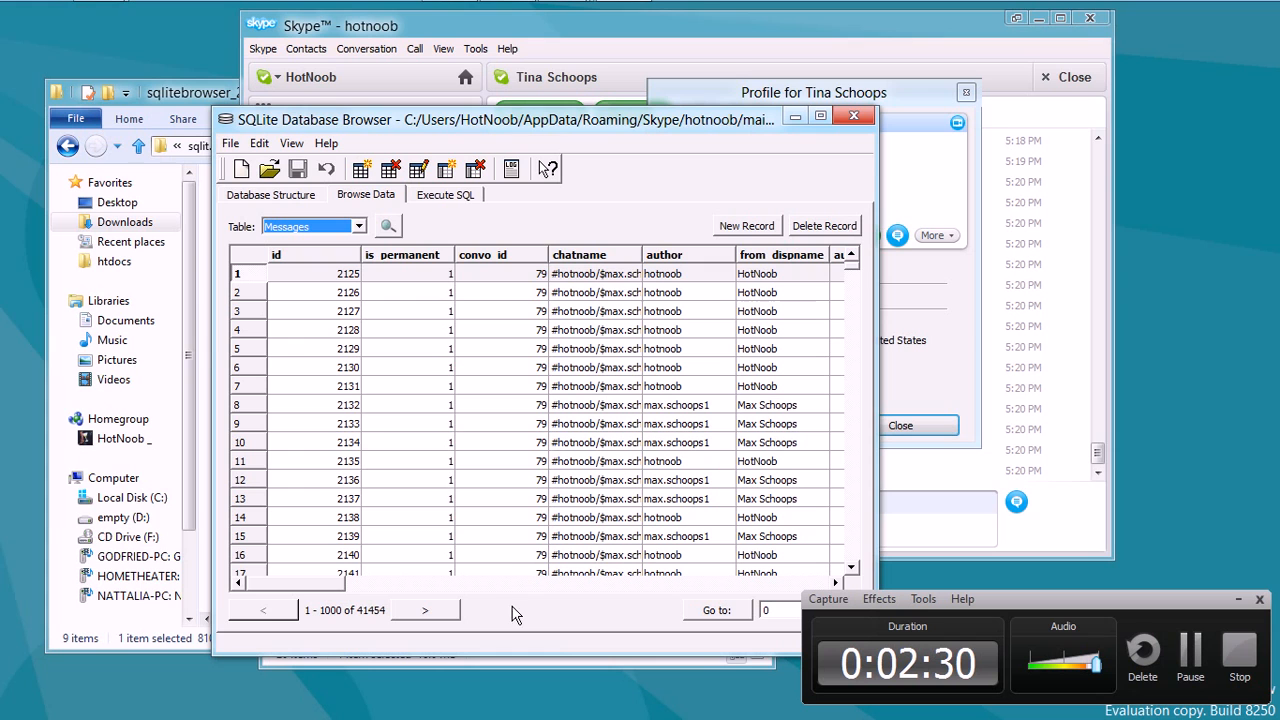
mouse_move(398, 228)
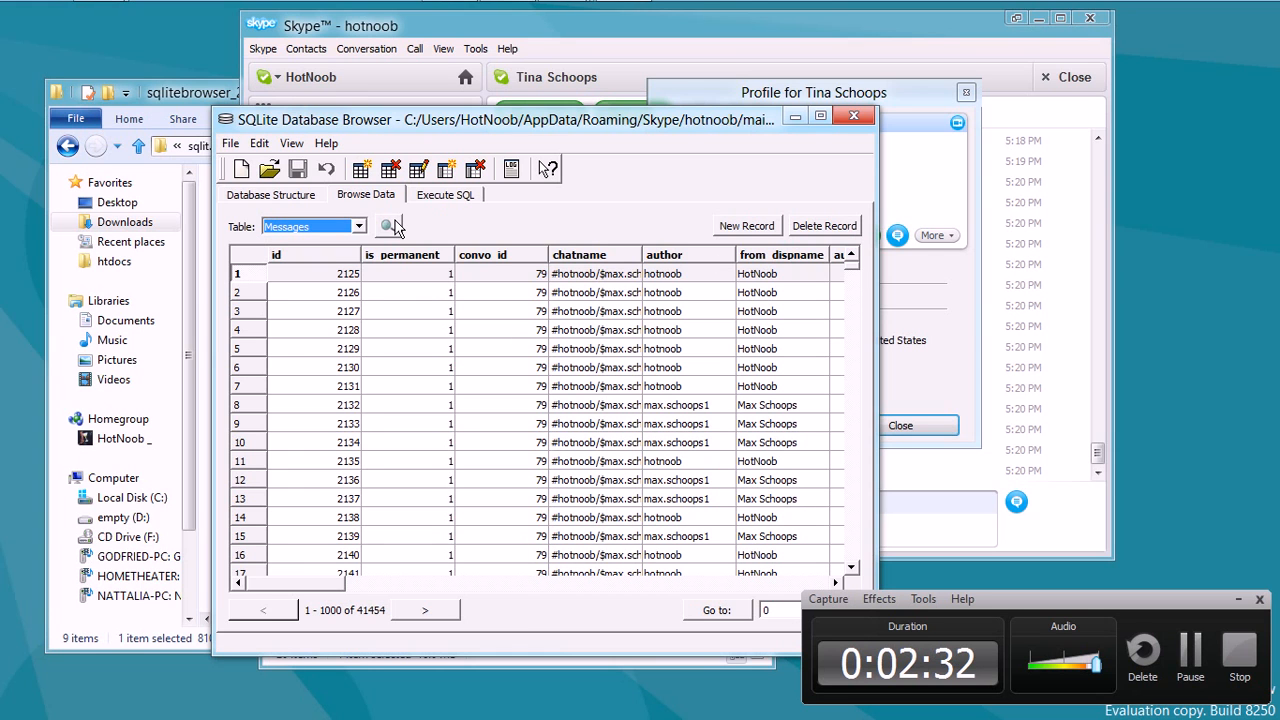
mouse_move(388, 224)
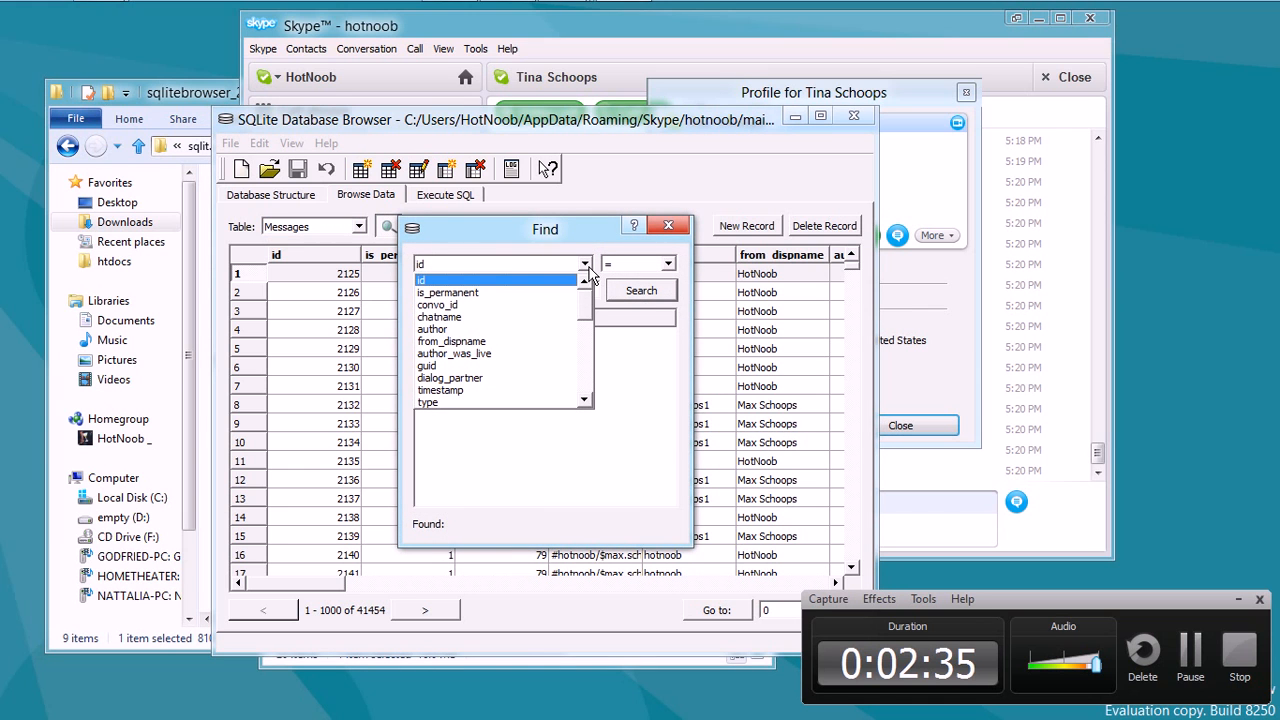
click(432, 328)
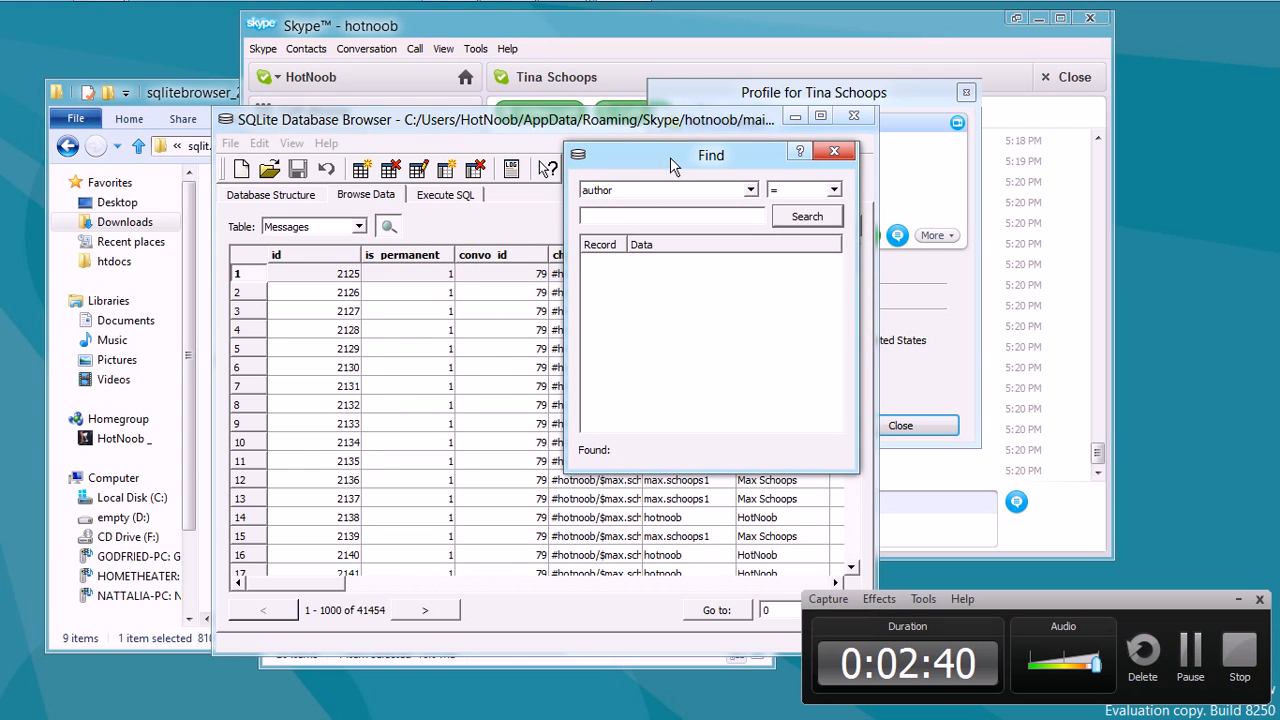
drag(710, 154, 604, 260)
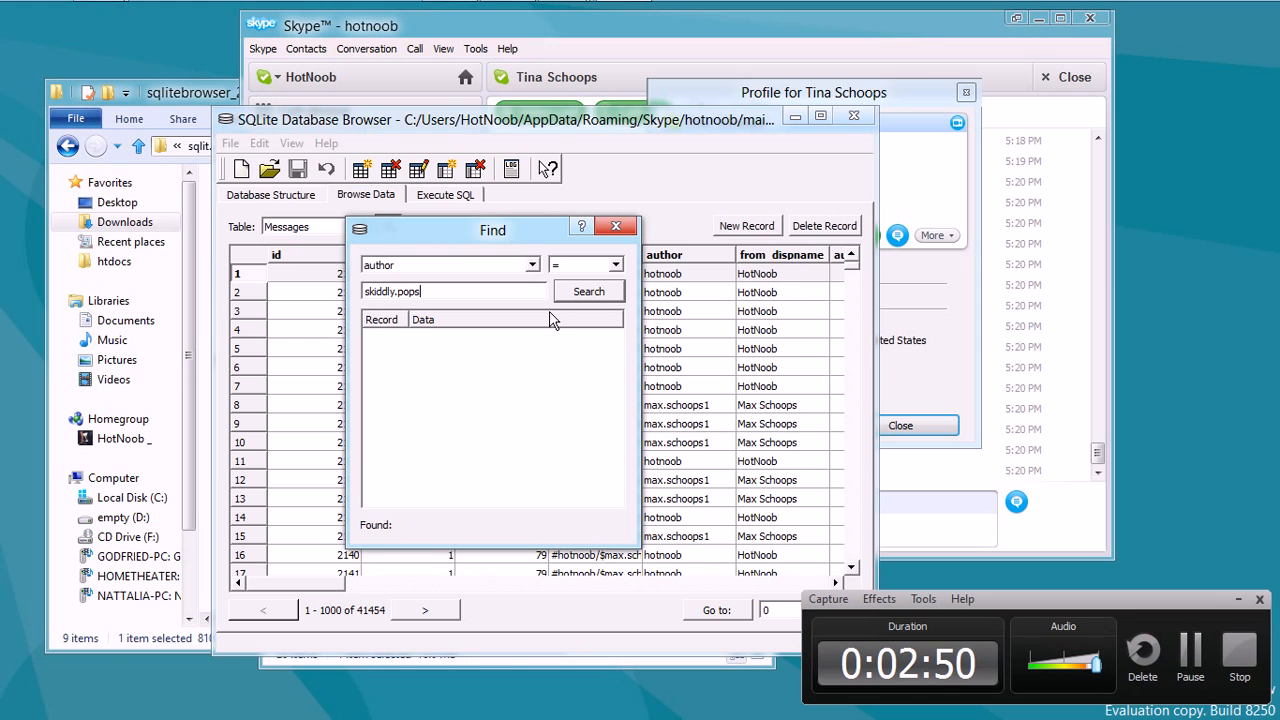
click(588, 292)
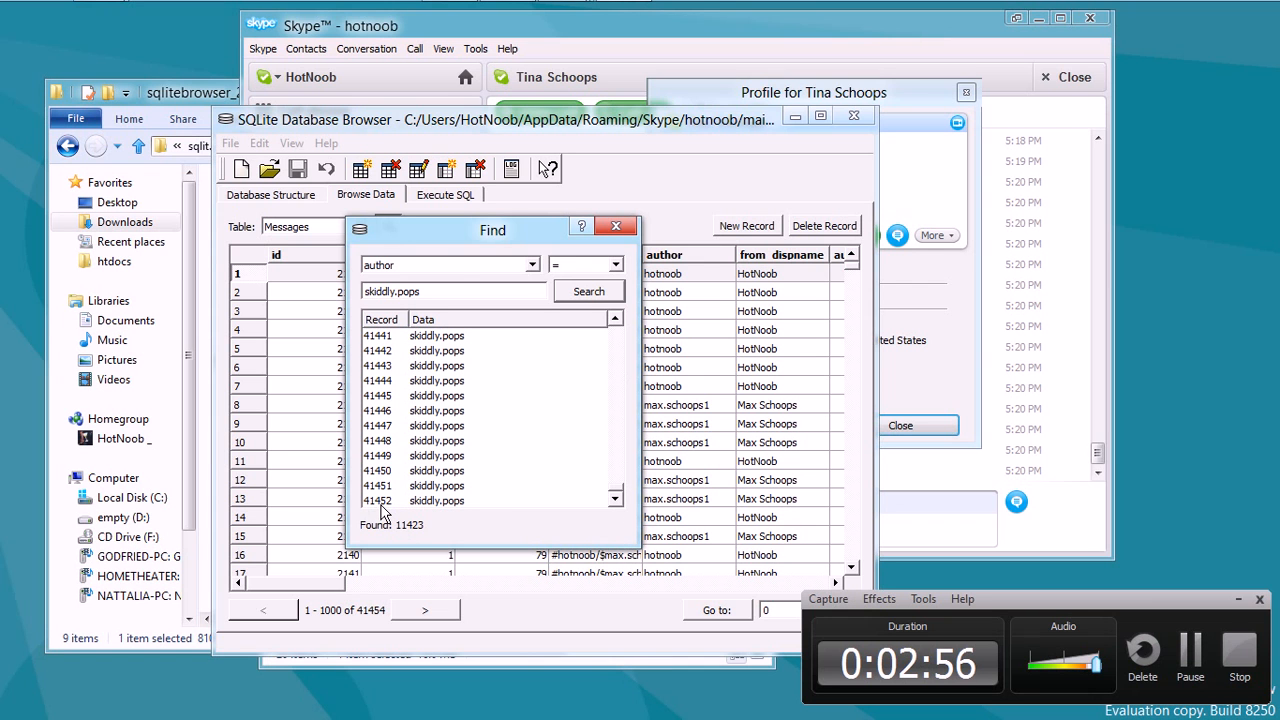
drag(492, 228, 822, 250)
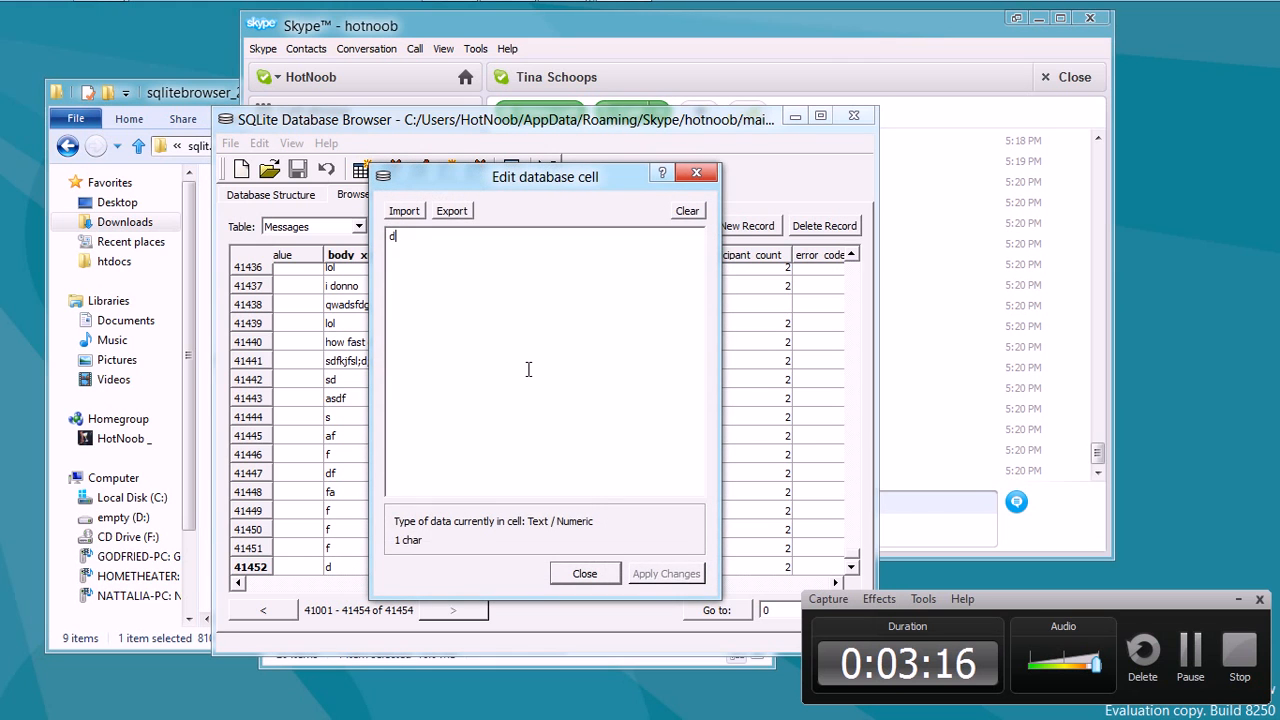
Rewrite record 41452's body_xml into the forged text ending 'ME ARREST ME!' and 'YAYZ!!!'.
click(688, 210)
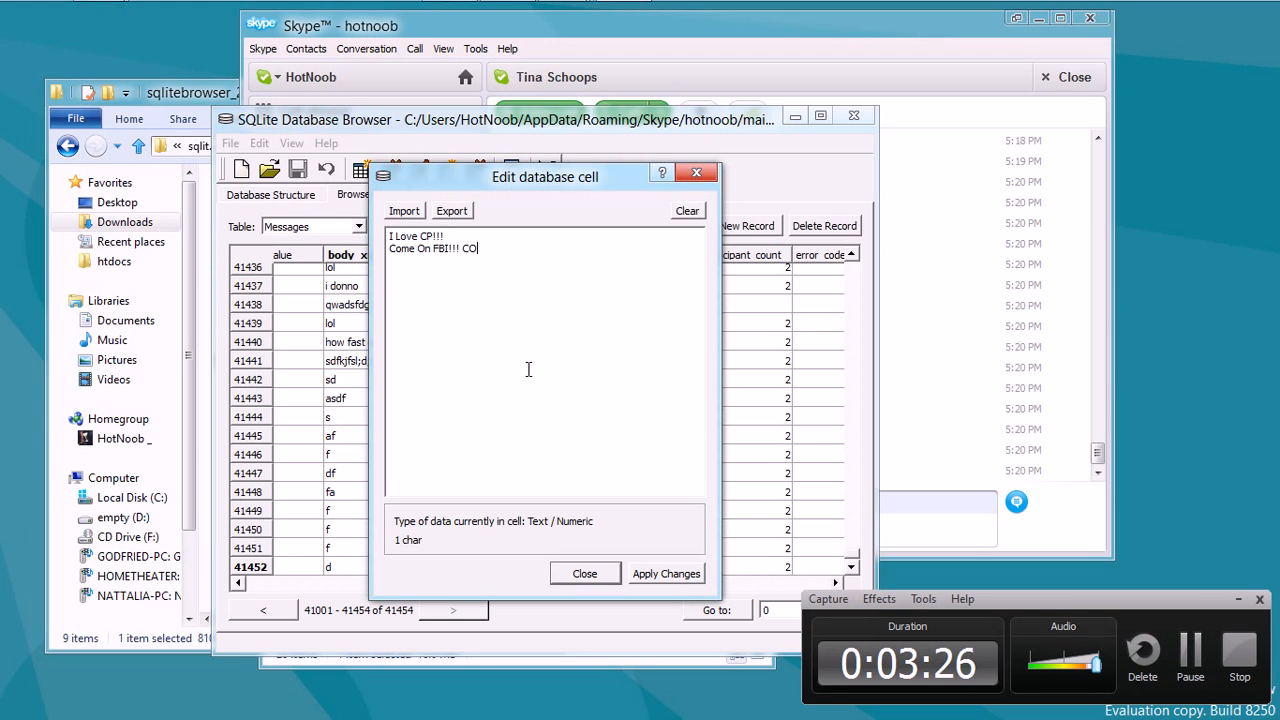
text(ME ARREST ME!)
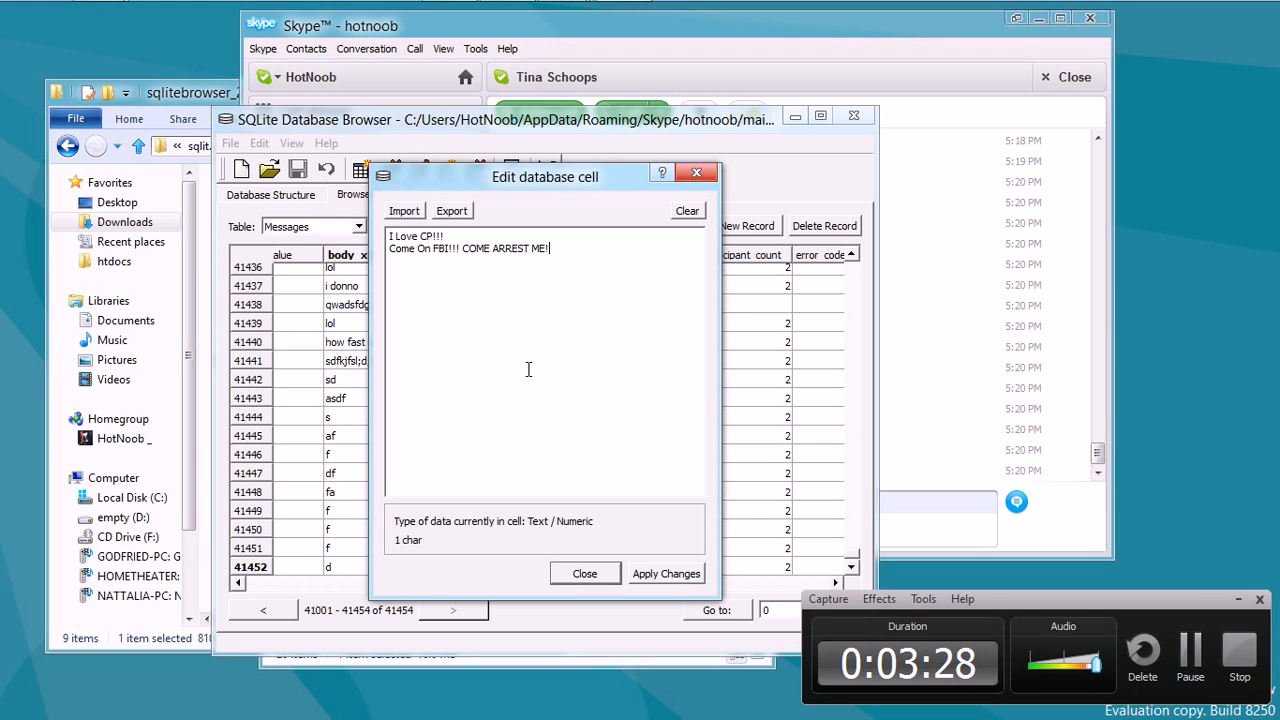
text(YAYZ!!!)
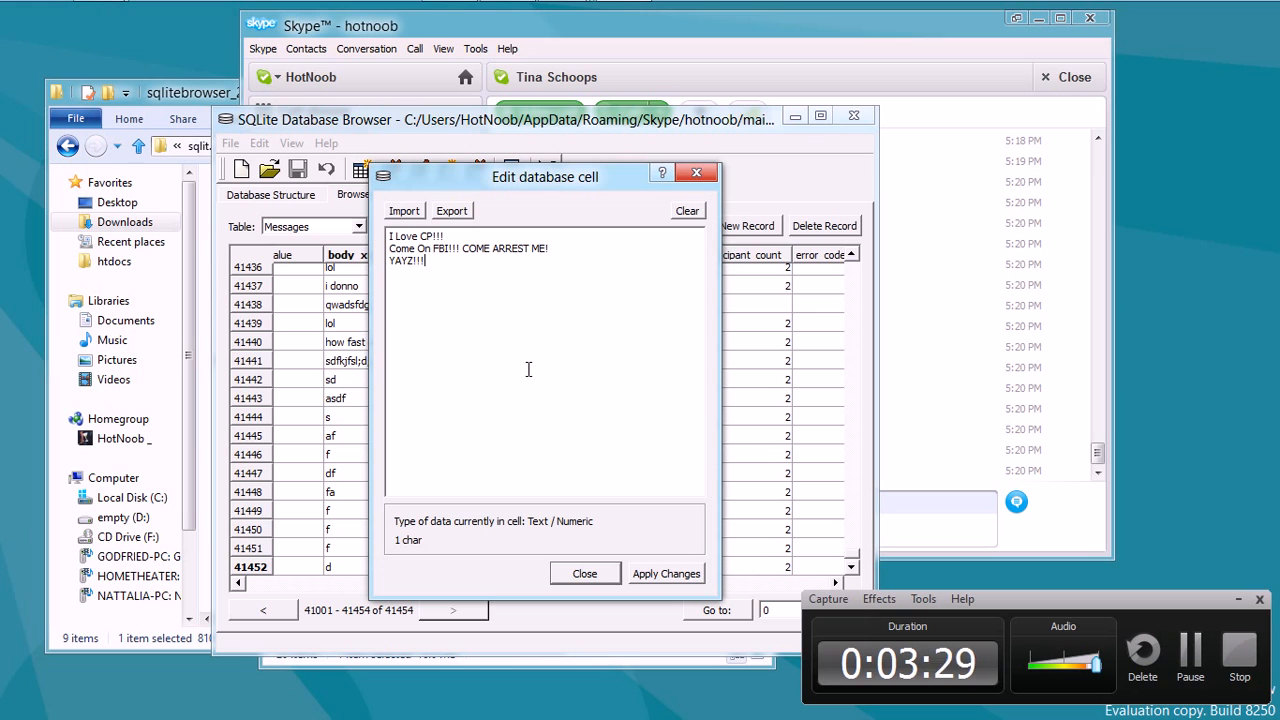
text(**)
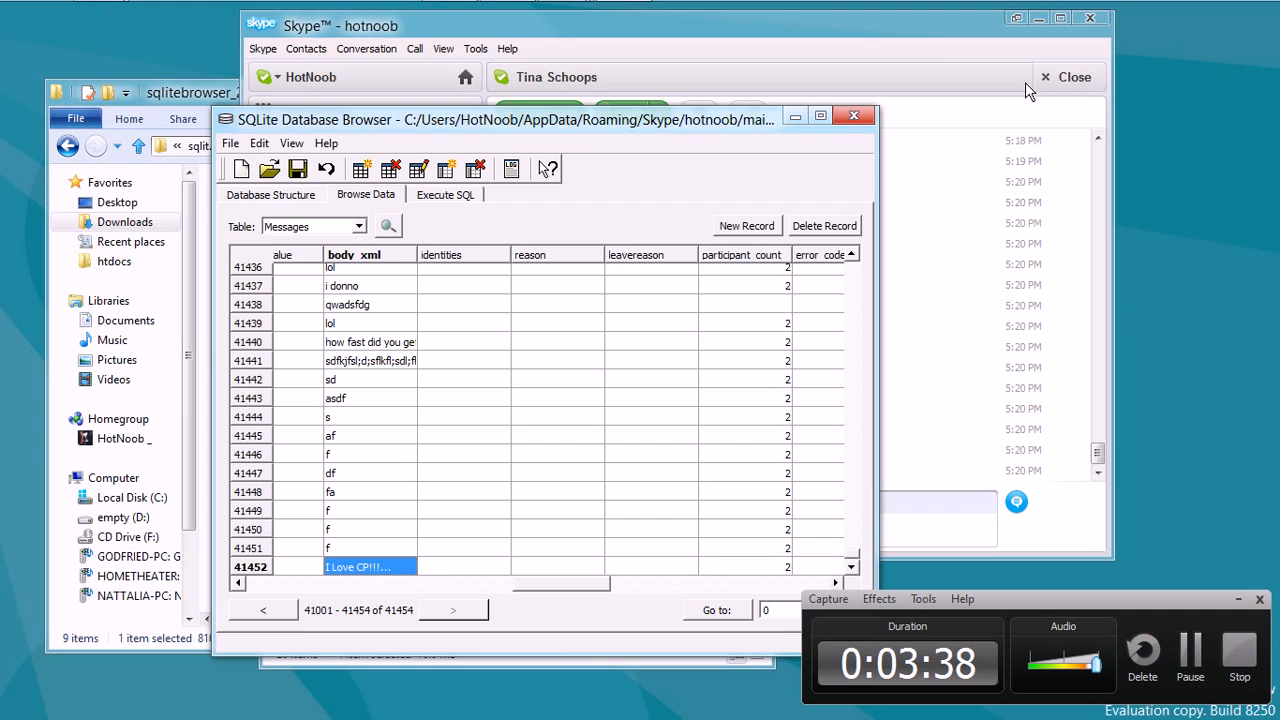
Quit Skype from the tray and begin saving the edited main.db from the File menu.
click(1072, 76)
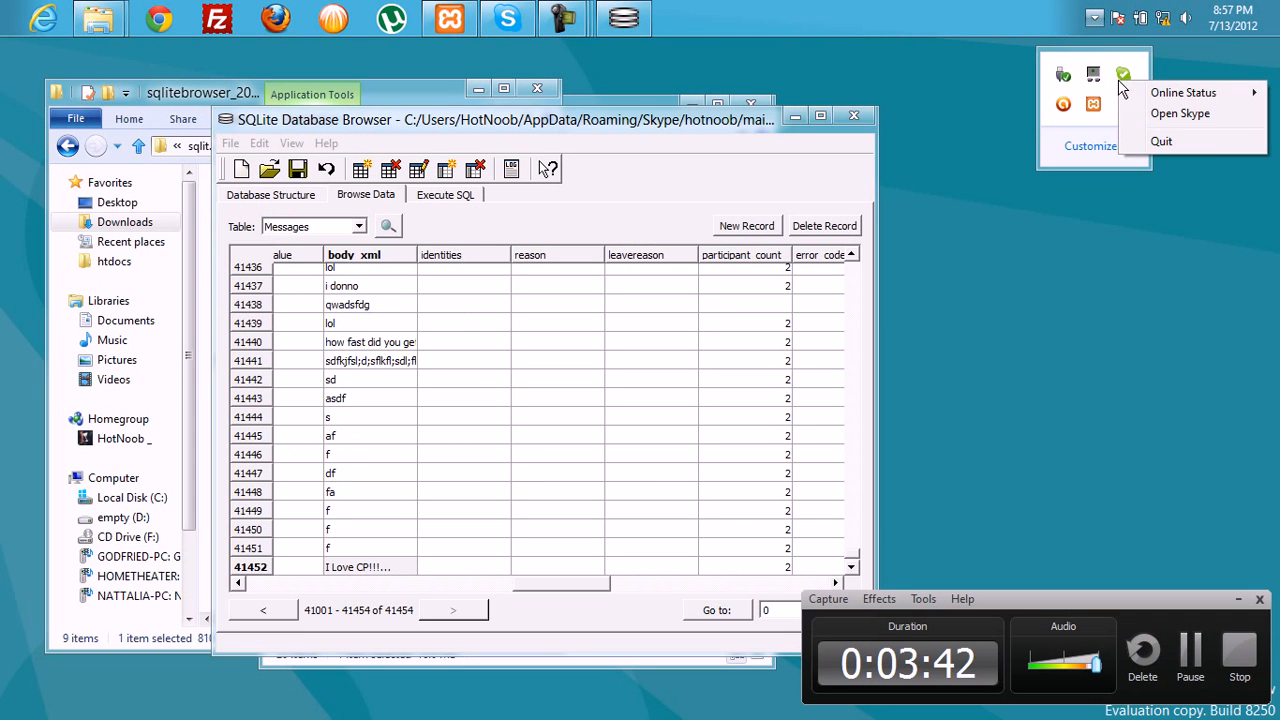
click(1160, 140)
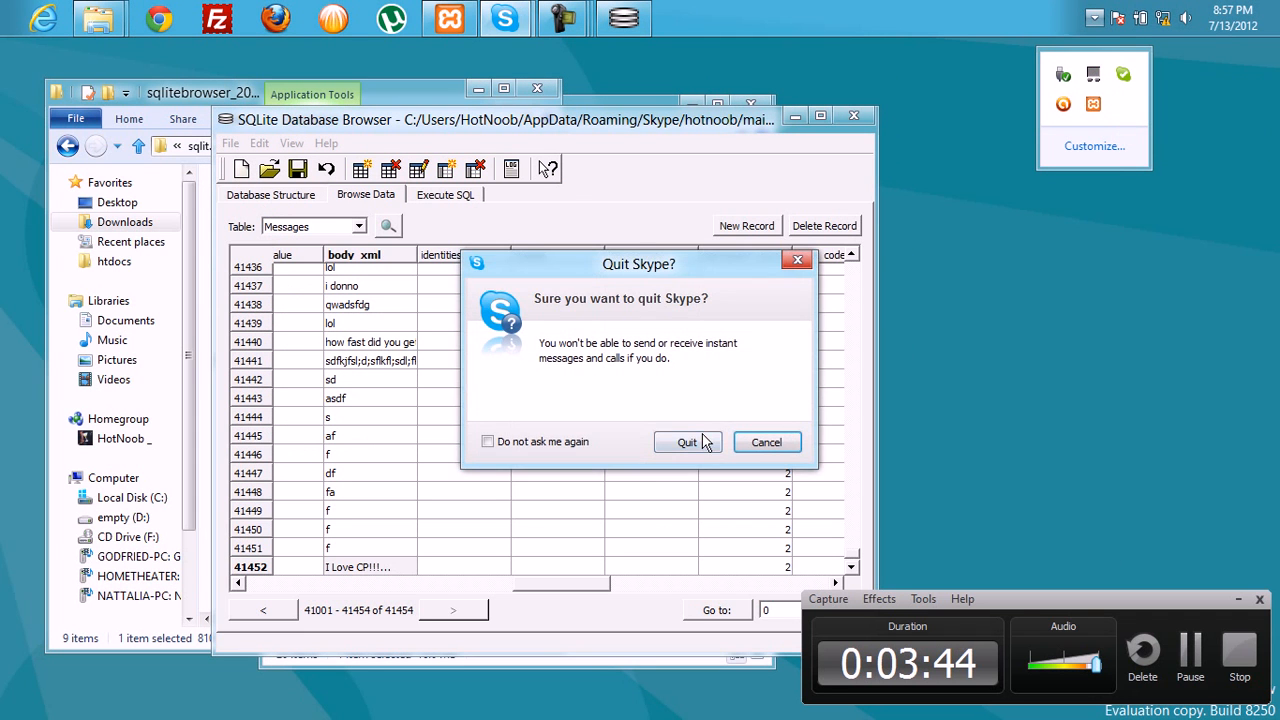
click(688, 442)
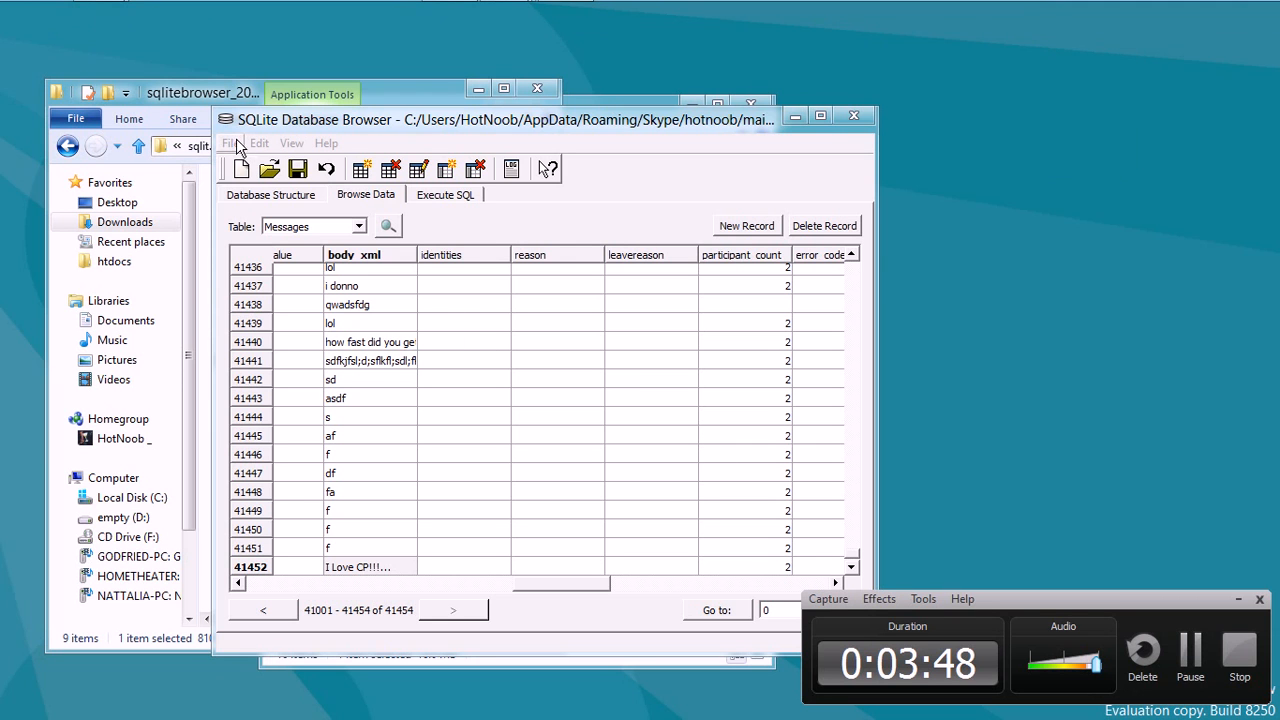
click(232, 144)
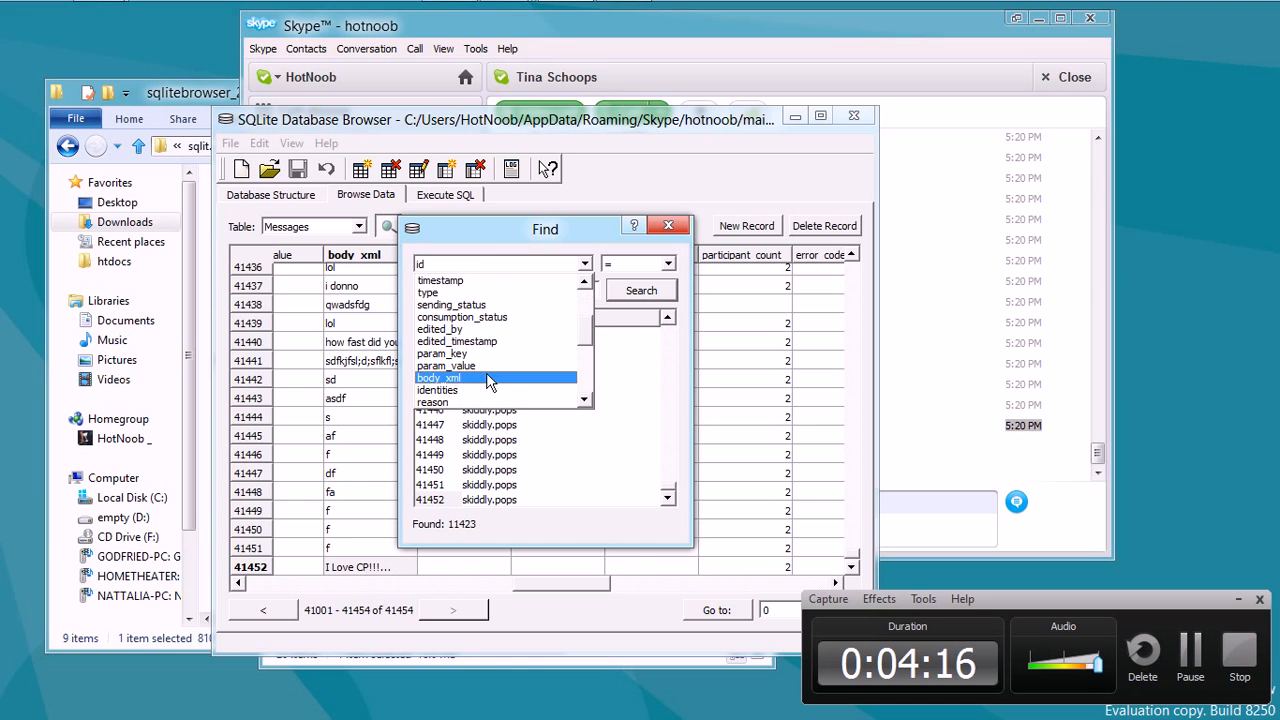
click(438, 376)
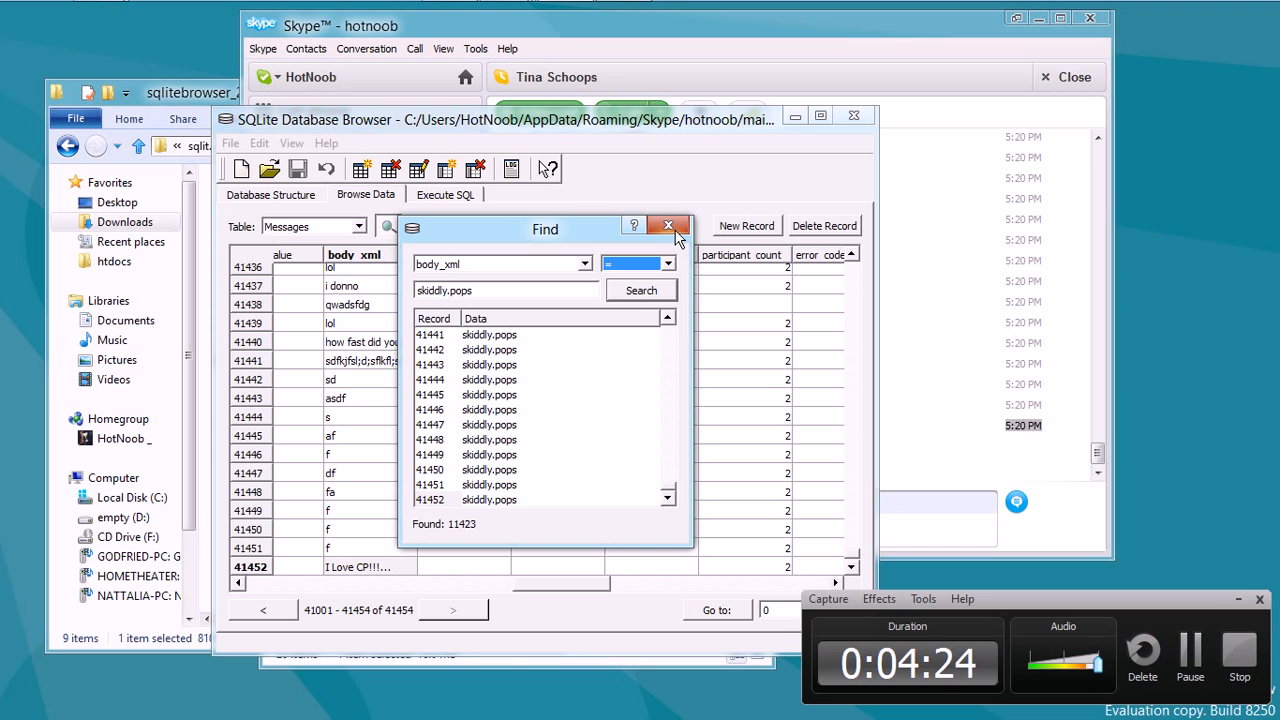
click(668, 224)
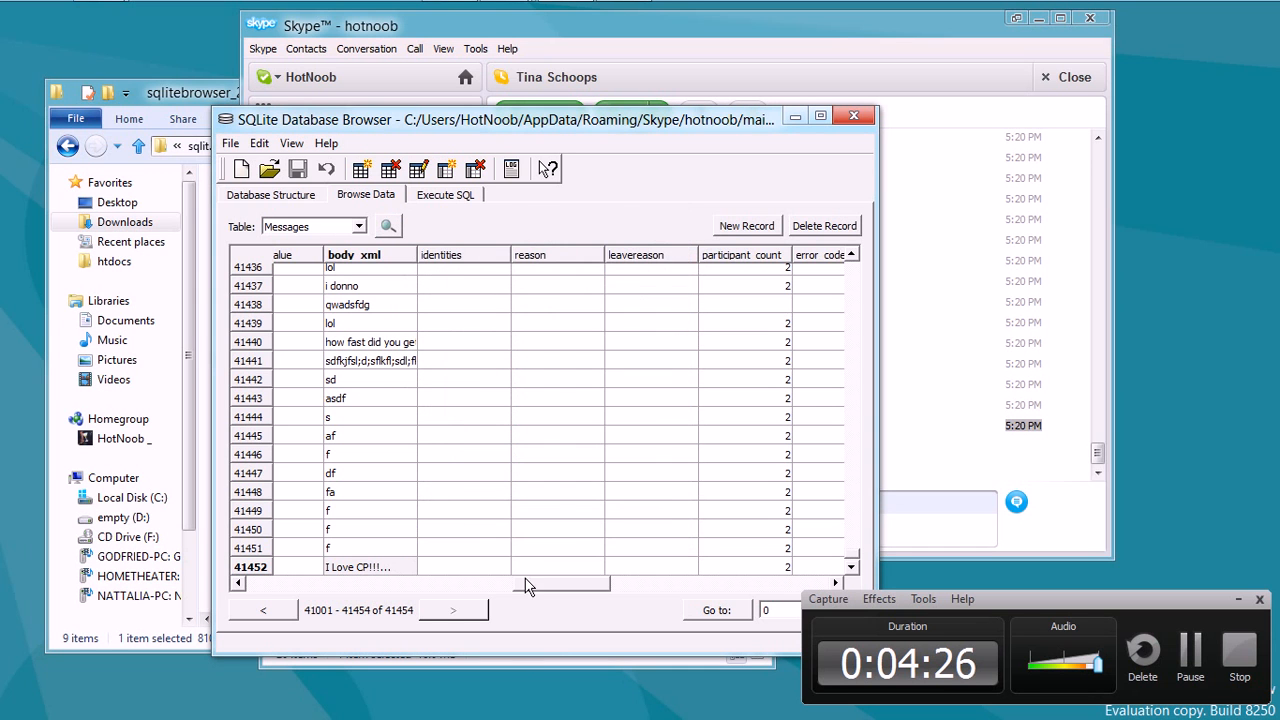
Append '*hacked*' and '<b>bold</b>' lines to record 41452's body_xml and apply the change.
double_click(370, 568)
text(<>)
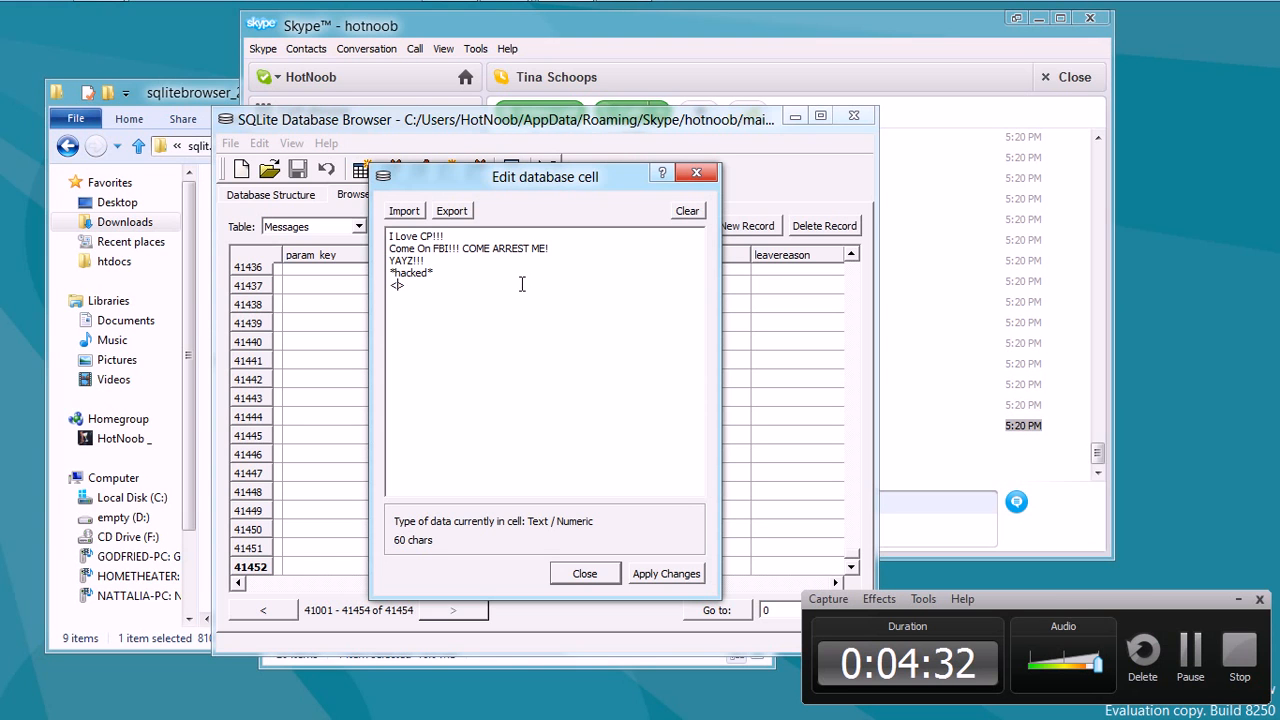
text(b>)
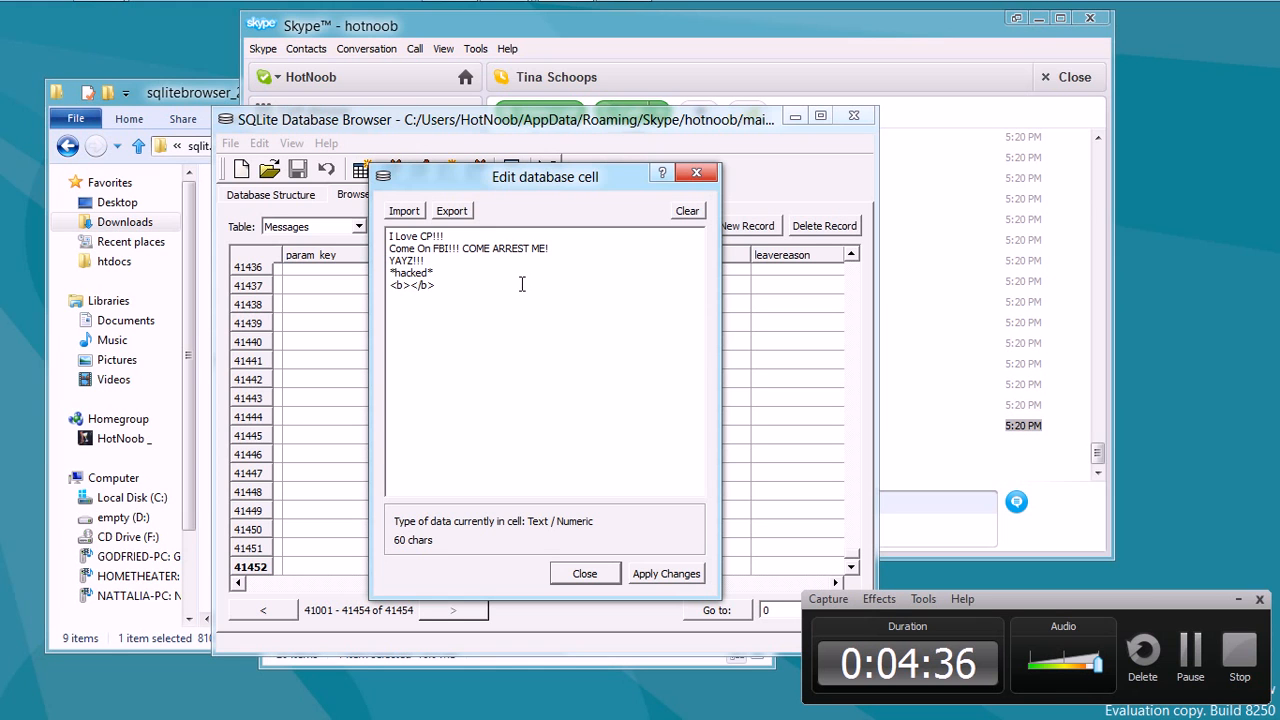
text(bold)
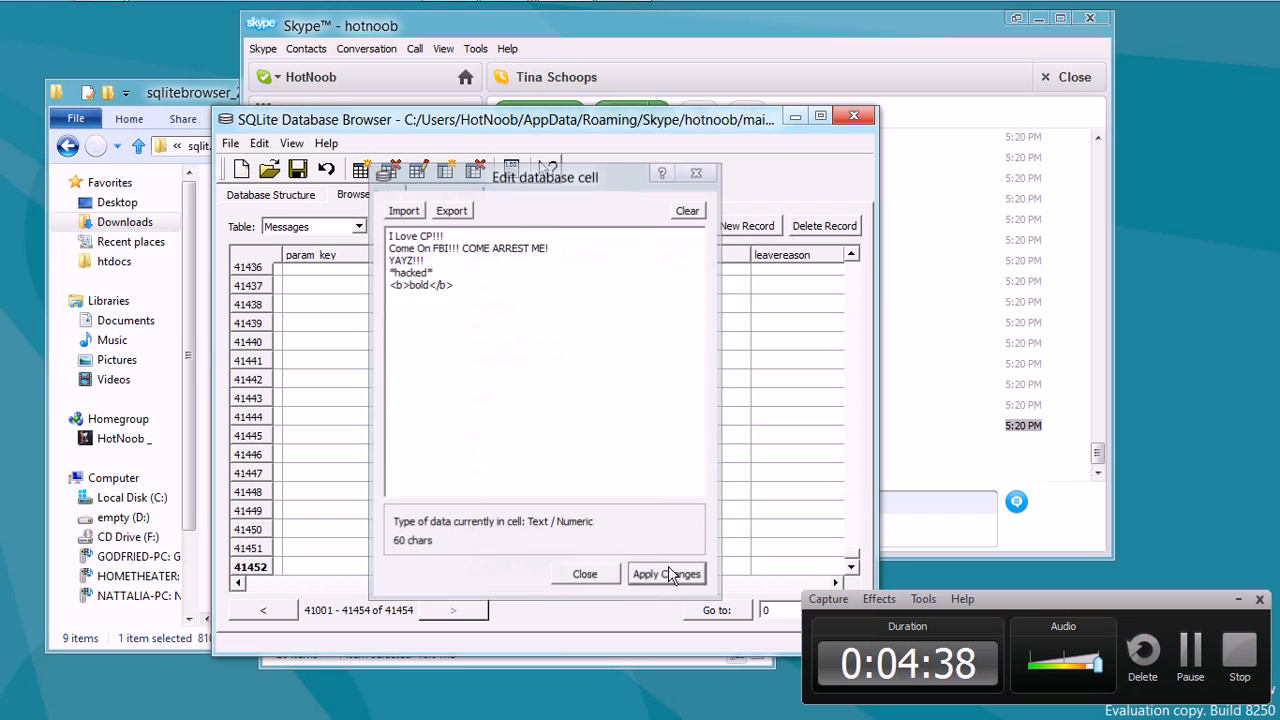
click(584, 572)
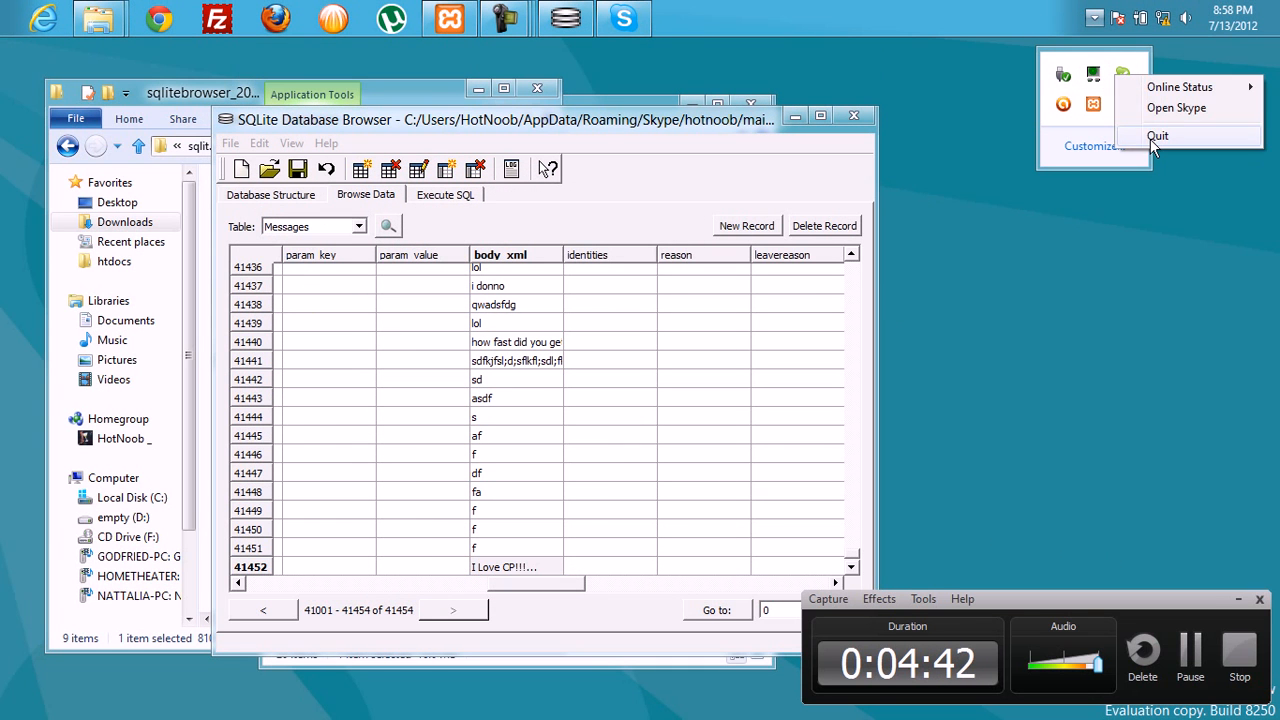
Quit Skype from the tray so it relaunches and reloads the edited messages.
click(1156, 136)
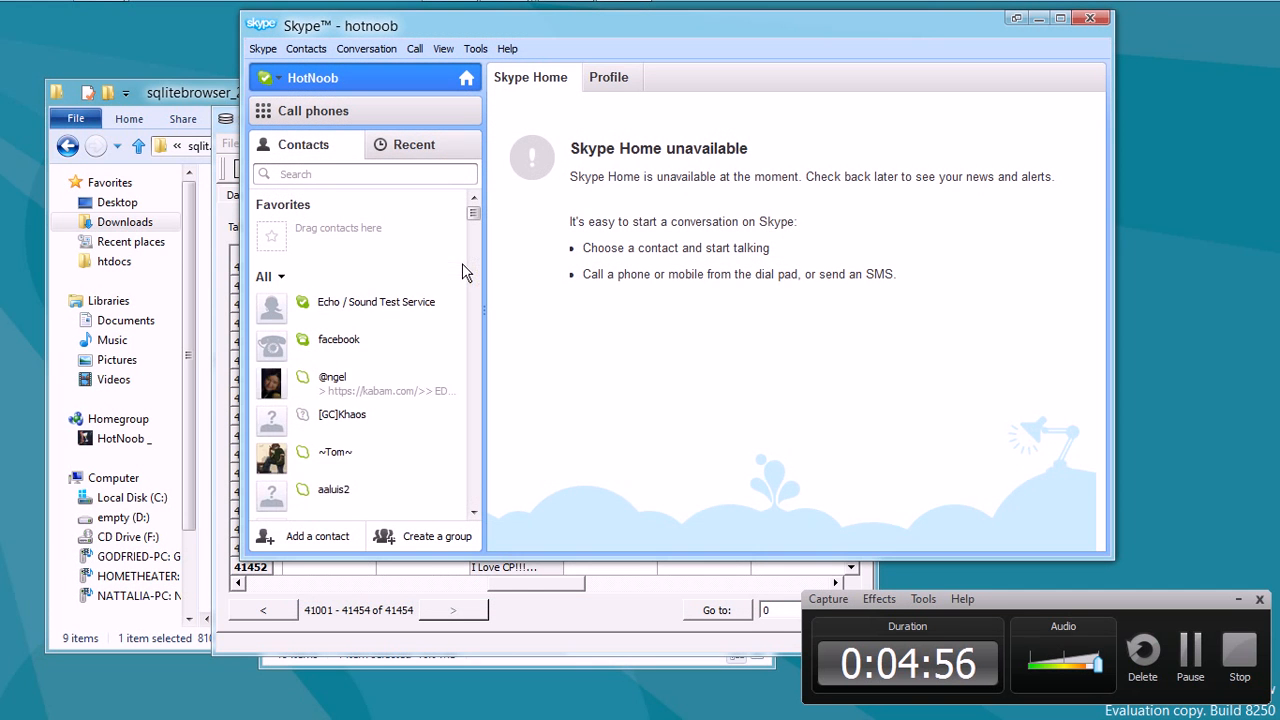
click(414, 144)
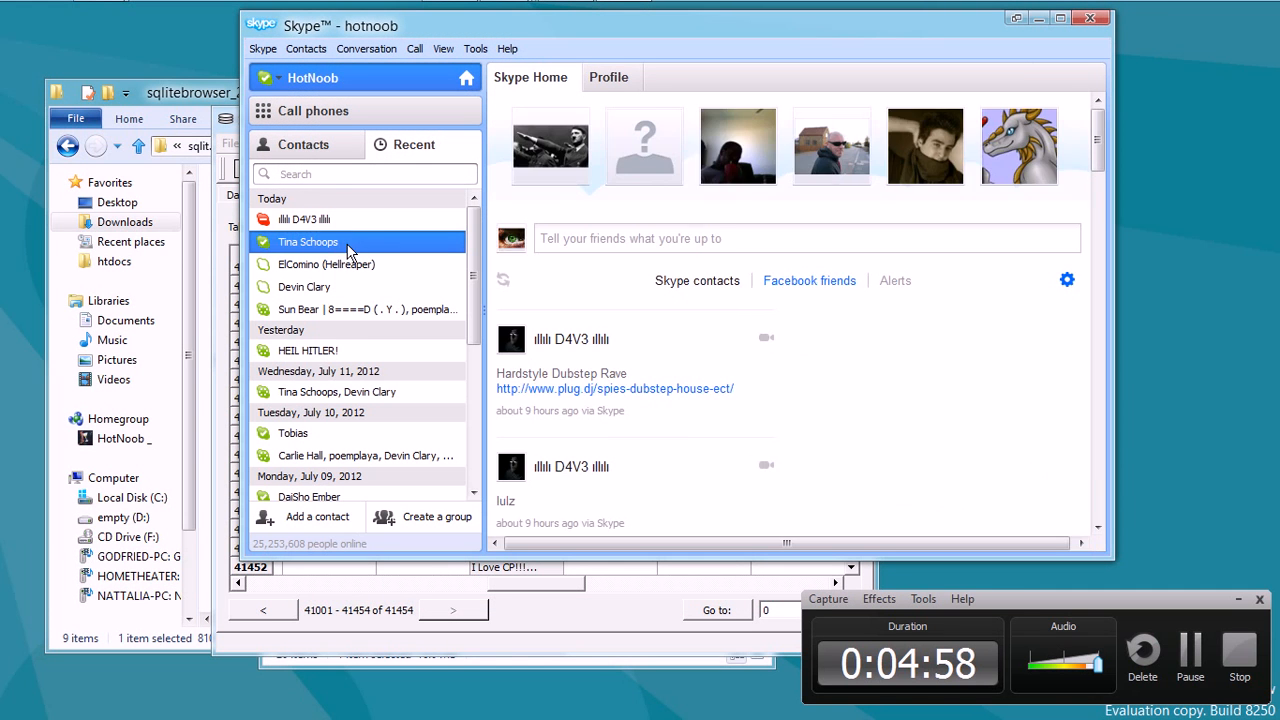
double_click(308, 240)
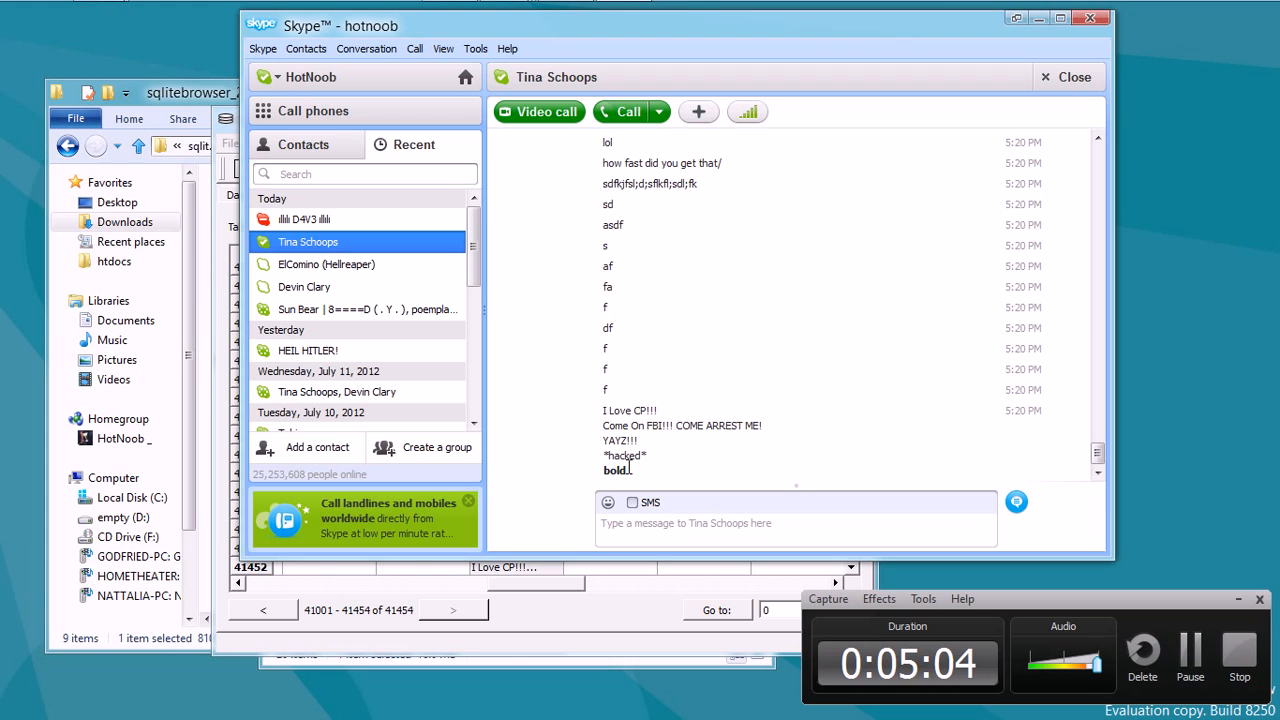
double_click(614, 470)
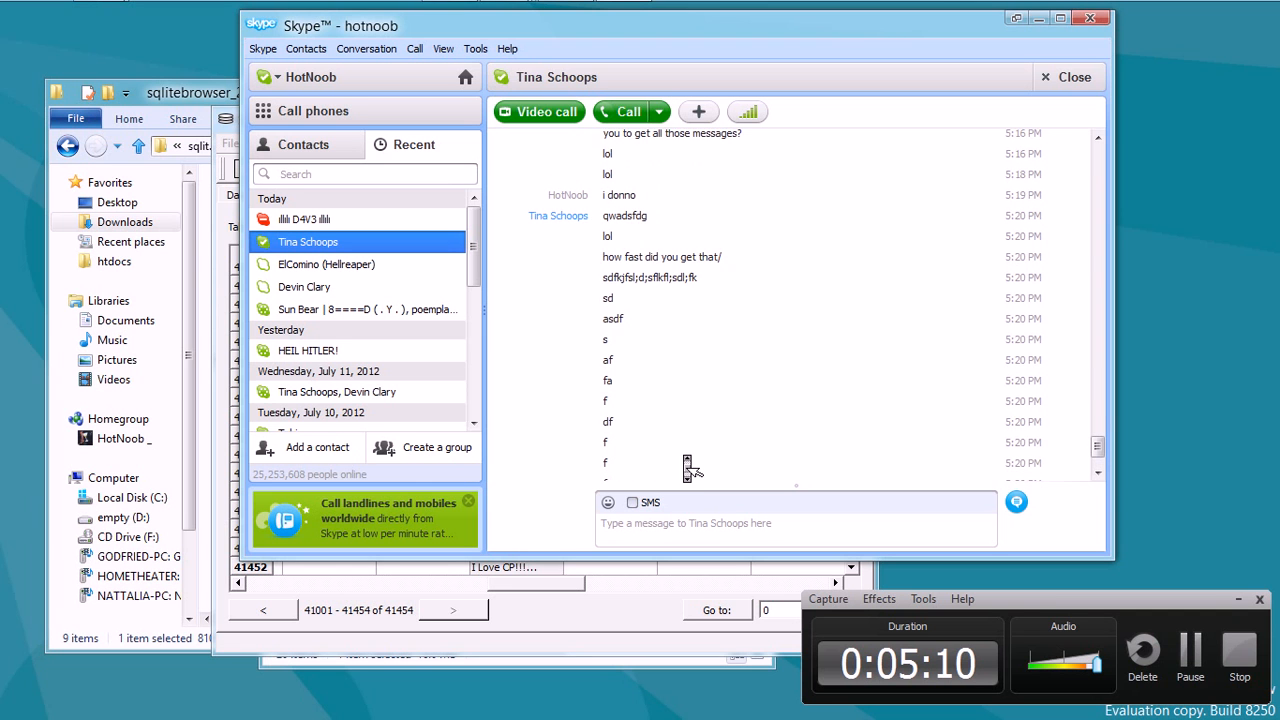
scroll(down, 3)
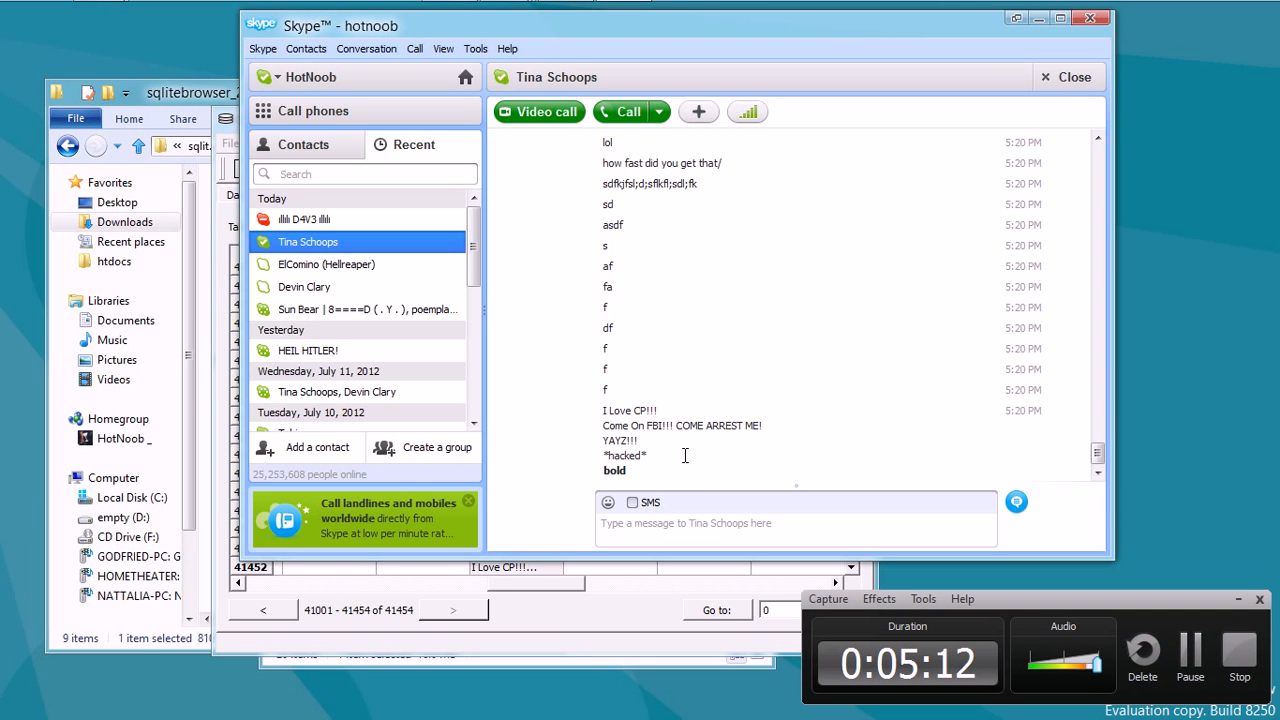
mouse_move(1184, 572)
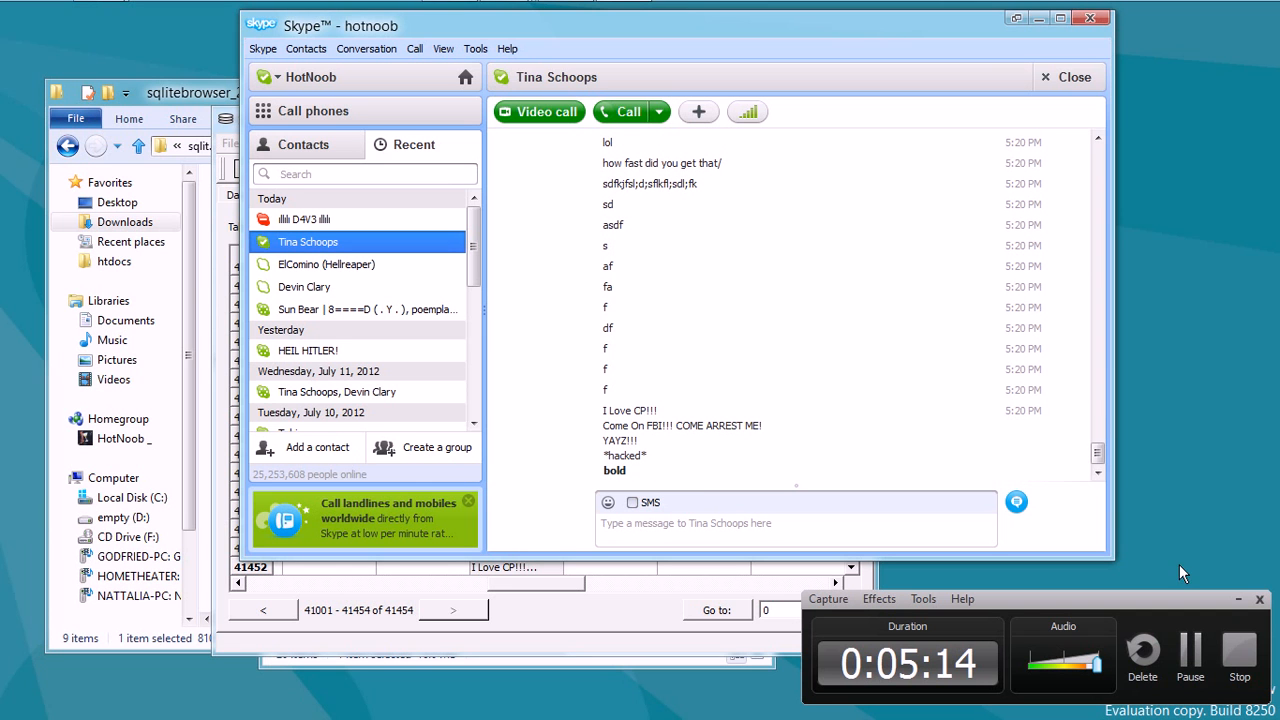